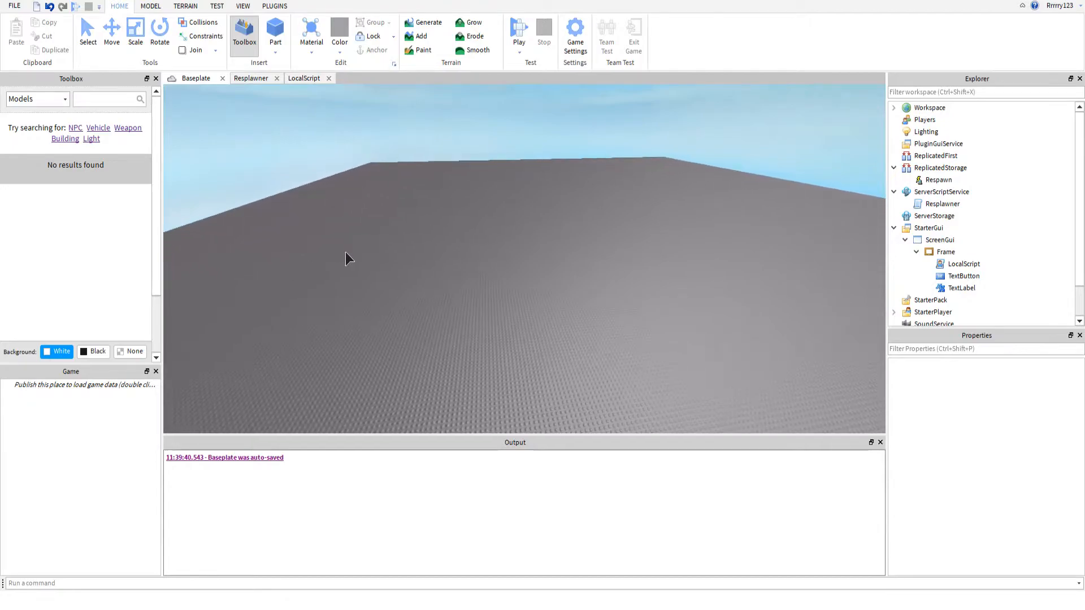
{"action": "mouse_move", "coordinate": [461, 309]}
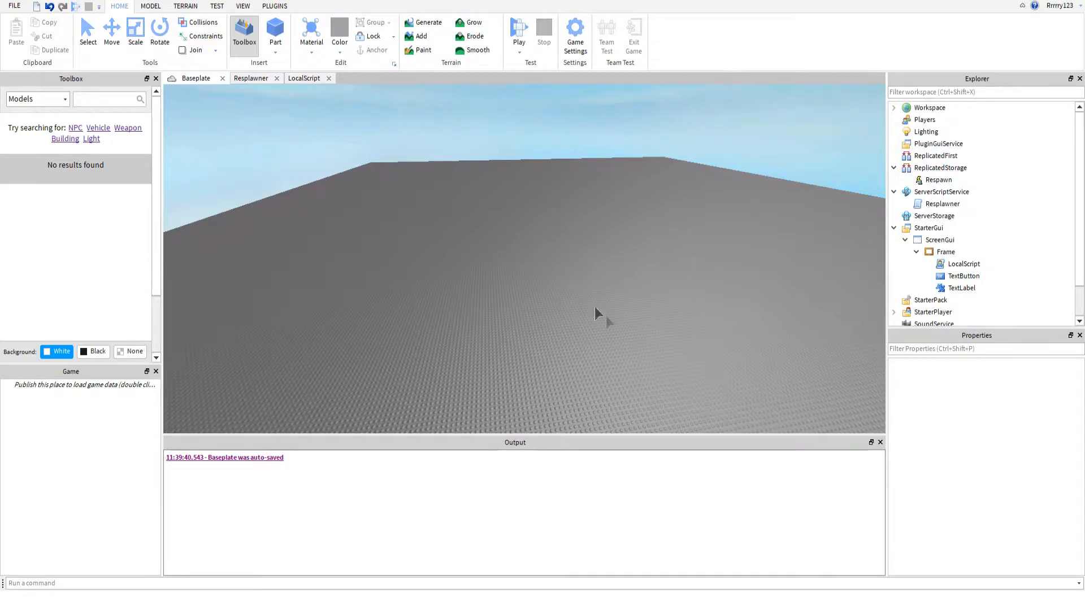
{"action": "mouse_move", "coordinate": [540, 312]}
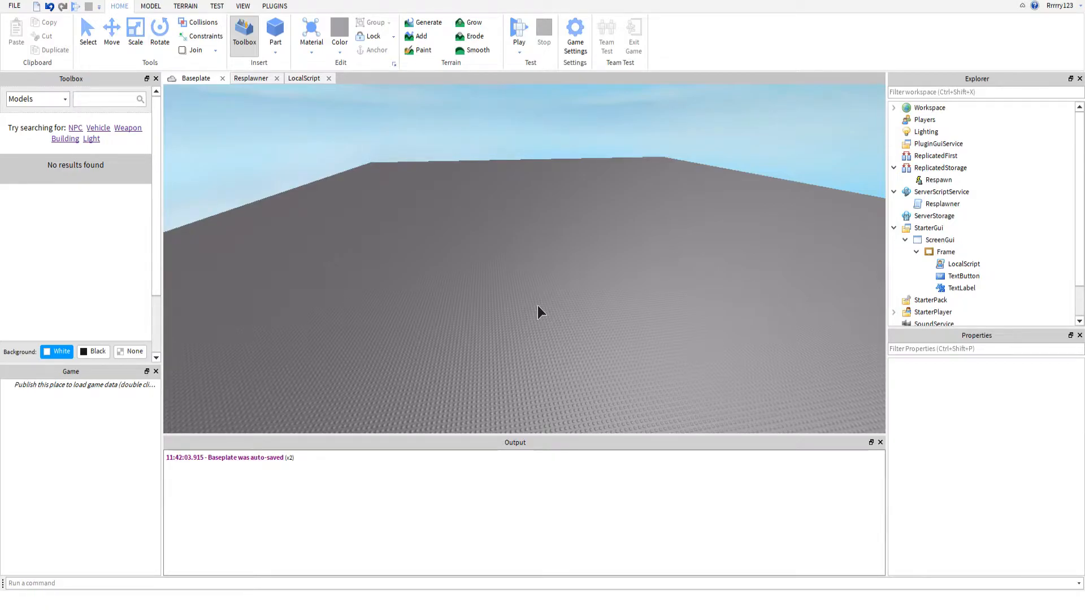
{"action": "mouse_move", "coordinate": [523, 300]}
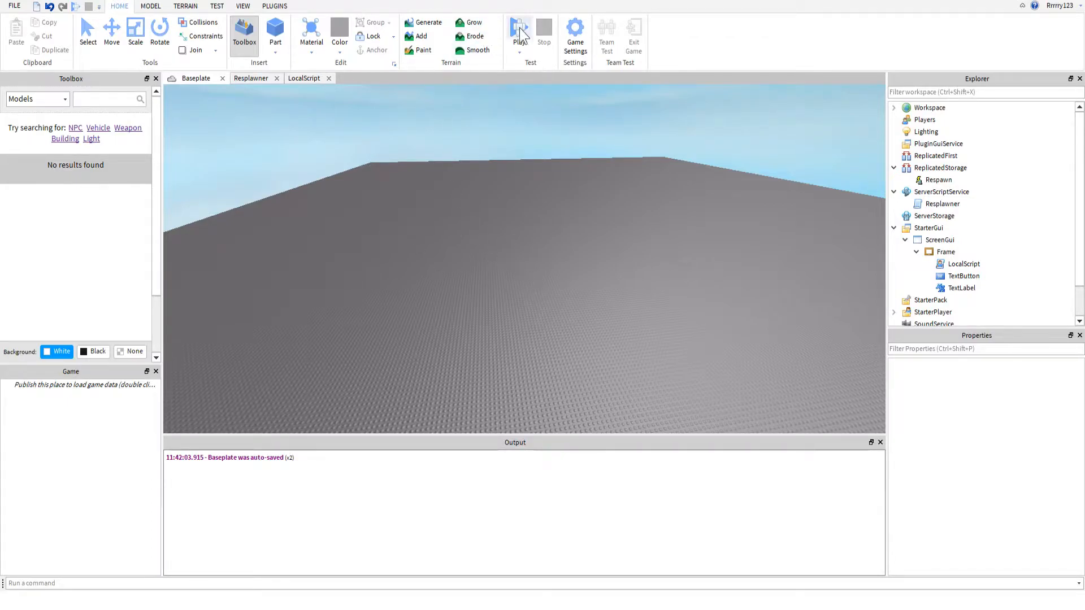
Step: Playtest the place, respawn from the You Died screen, then stop the test
{"action": "left_click", "coordinate": [518, 32]}
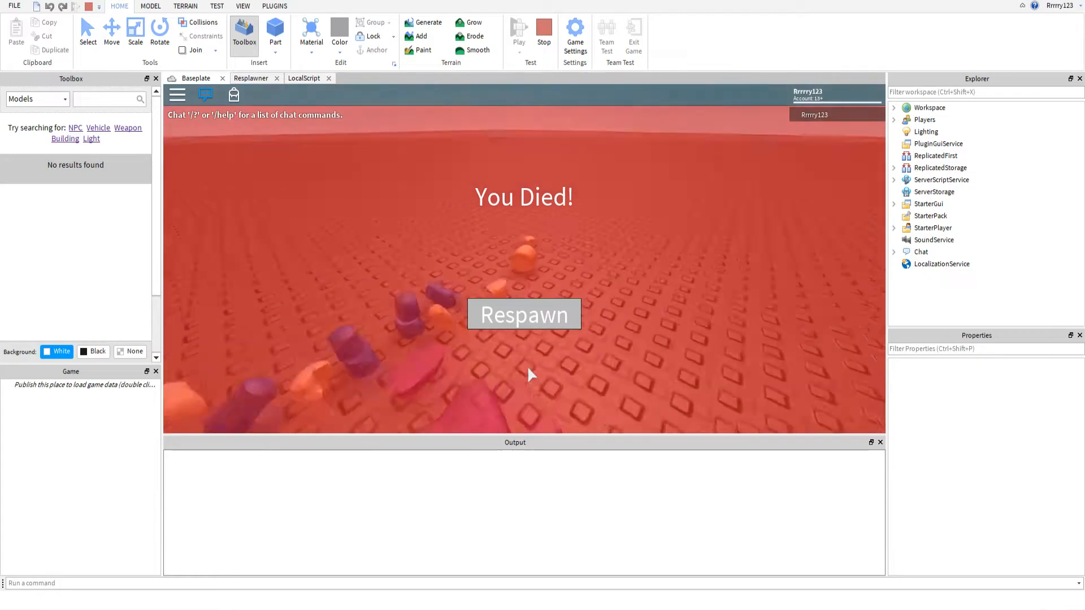
{"action": "left_click", "coordinate": [523, 315]}
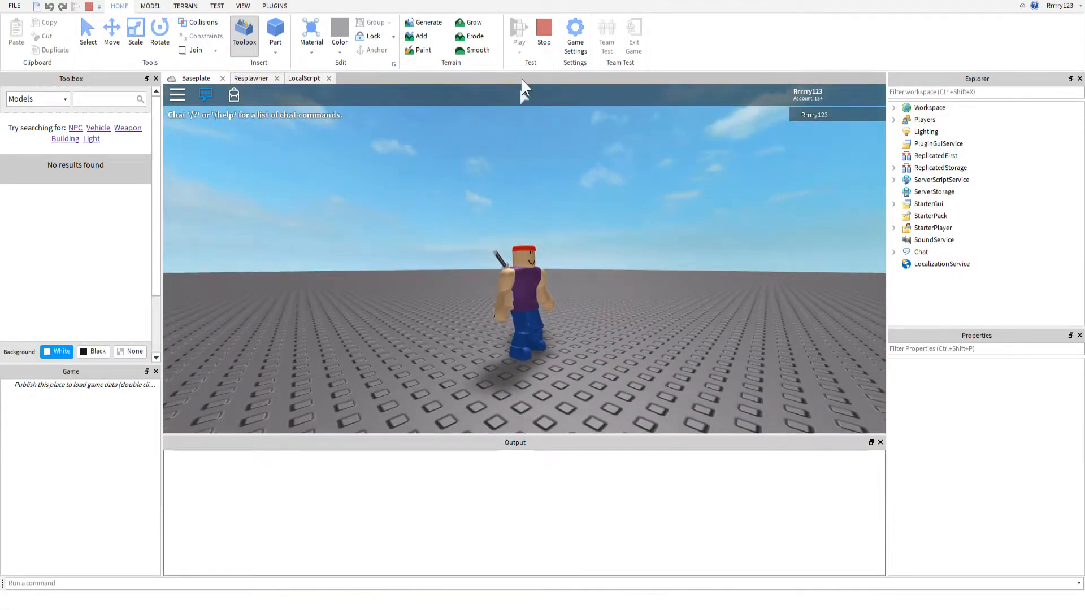
{"action": "left_click", "coordinate": [544, 31]}
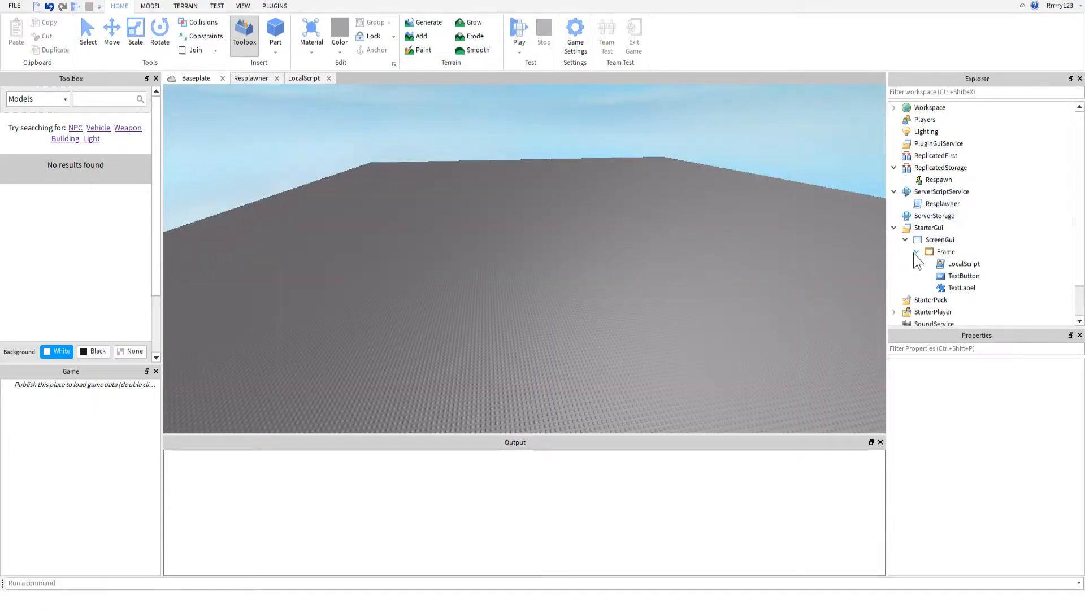
Step: Browse ReplicatedStorage's add-object list for 're' and cancel without adding anything
{"action": "left_click", "coordinate": [929, 107]}
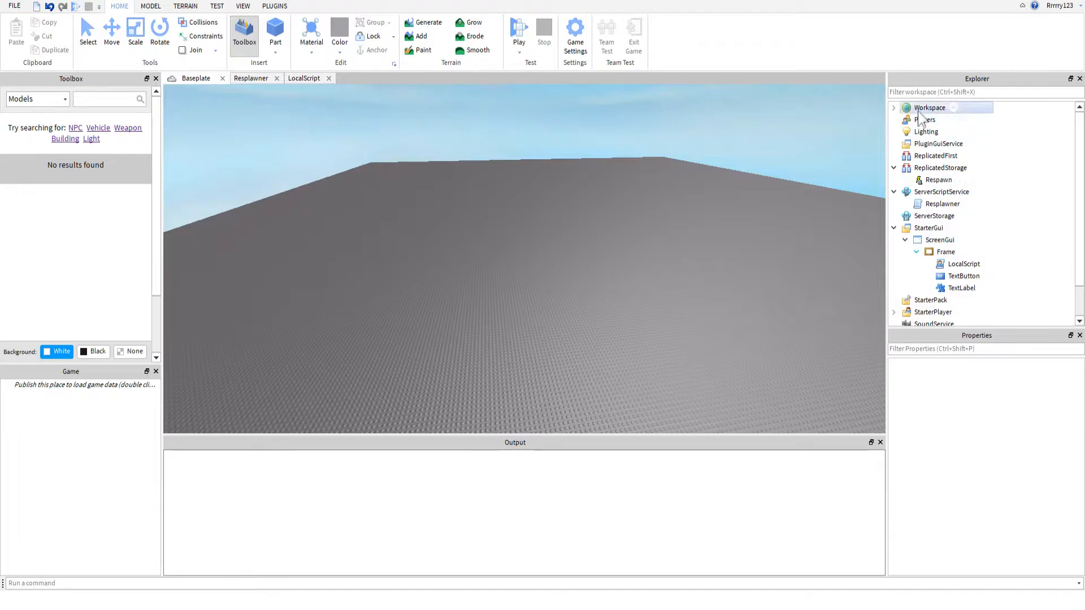
{"action": "left_click", "coordinate": [939, 167]}
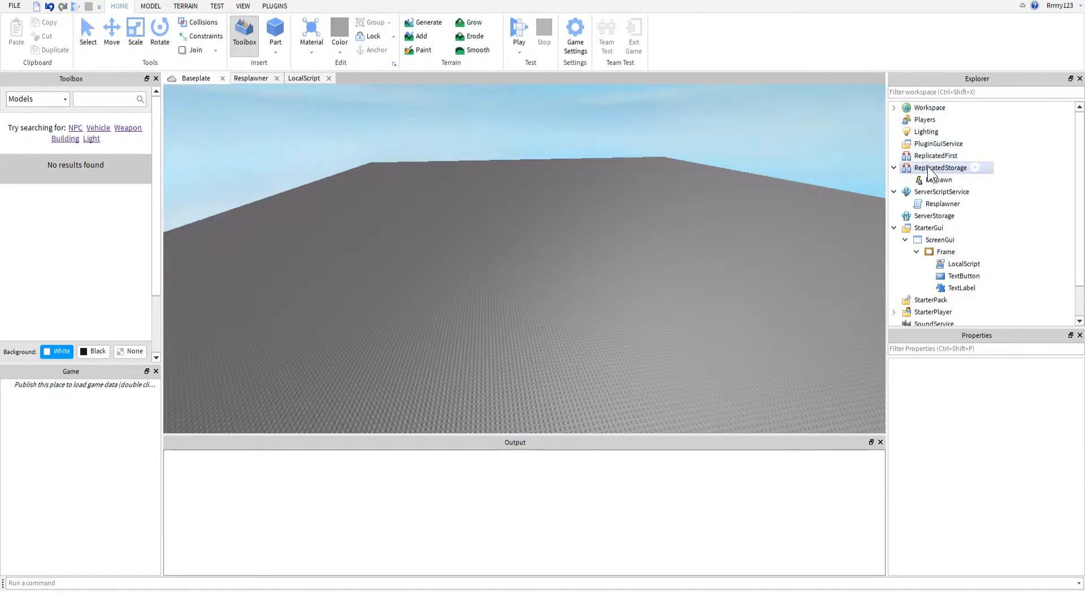
{"action": "left_click", "coordinate": [938, 179]}
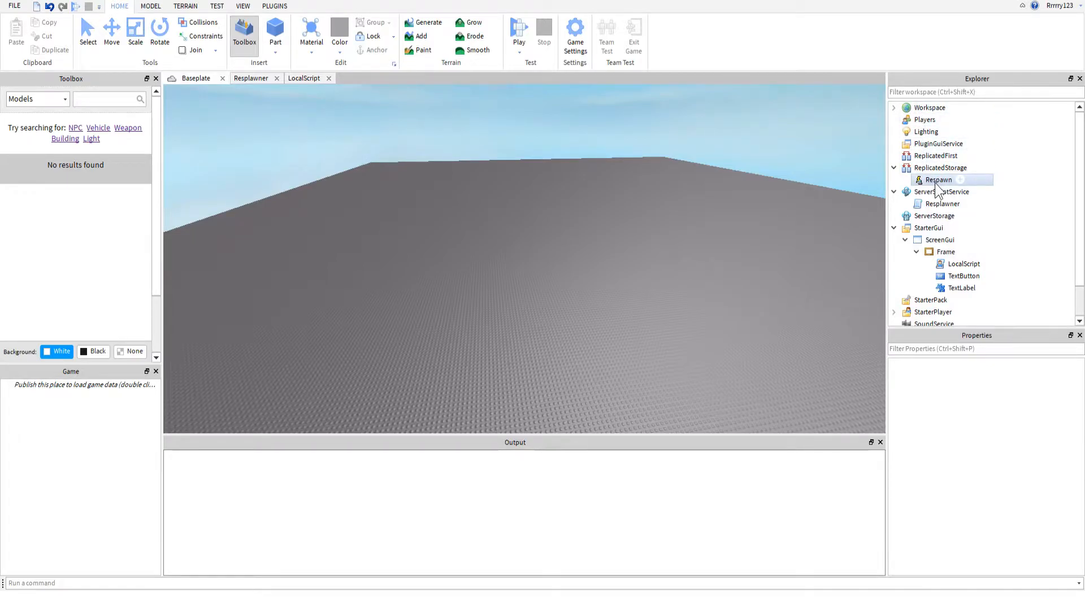
{"action": "left_click", "coordinate": [974, 167]}
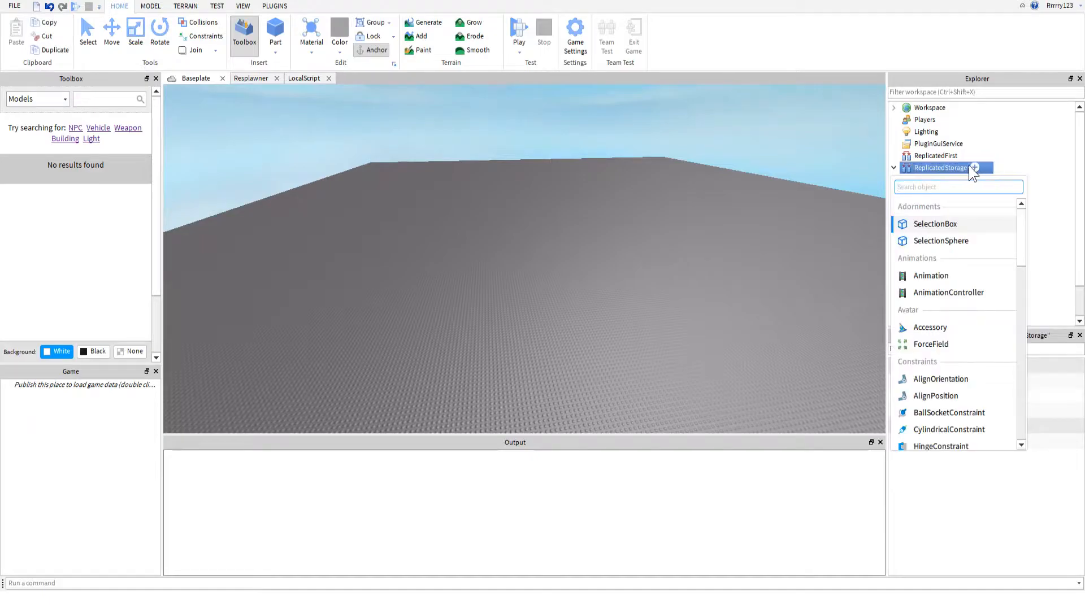
{"action": "type", "text": "re"}
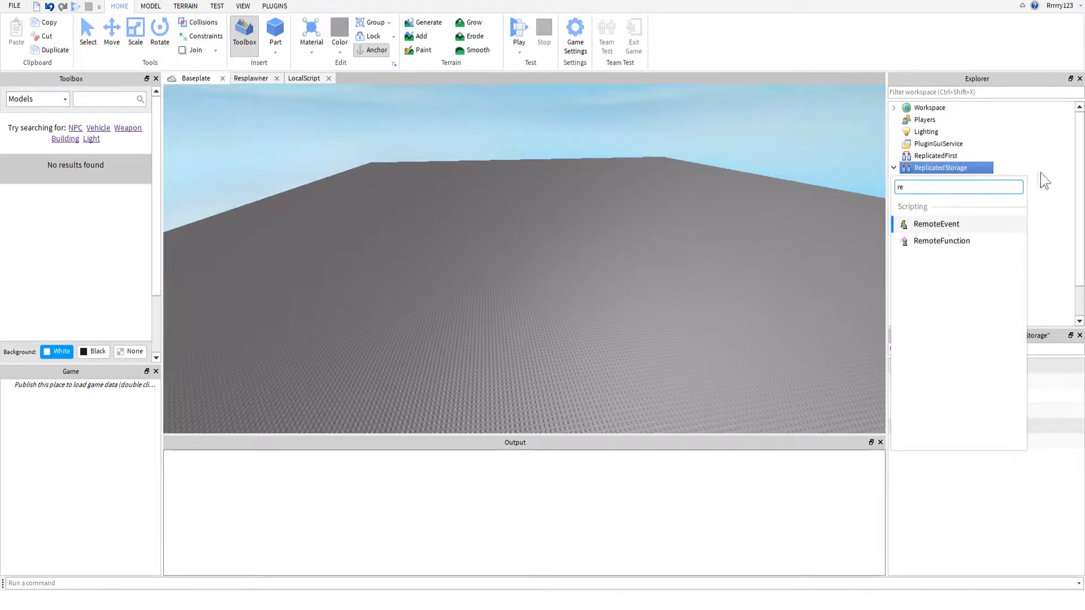
{"action": "left_click", "coordinate": [936, 224]}
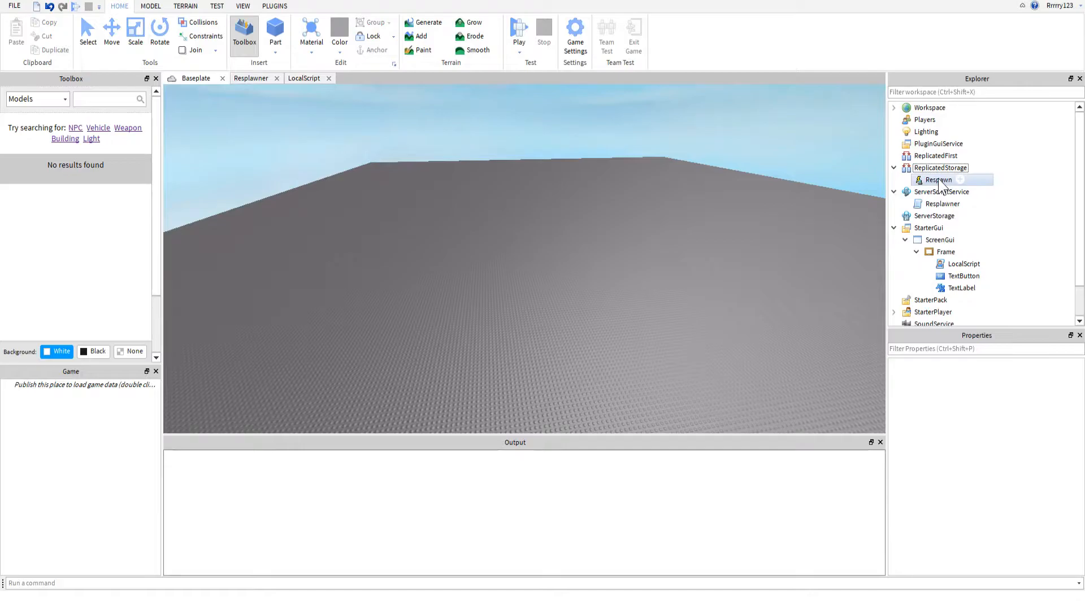
Step: Expand the Explorer to the ScreenGui Frame and make the death-screen Frame visible
{"action": "left_click", "coordinate": [941, 192]}
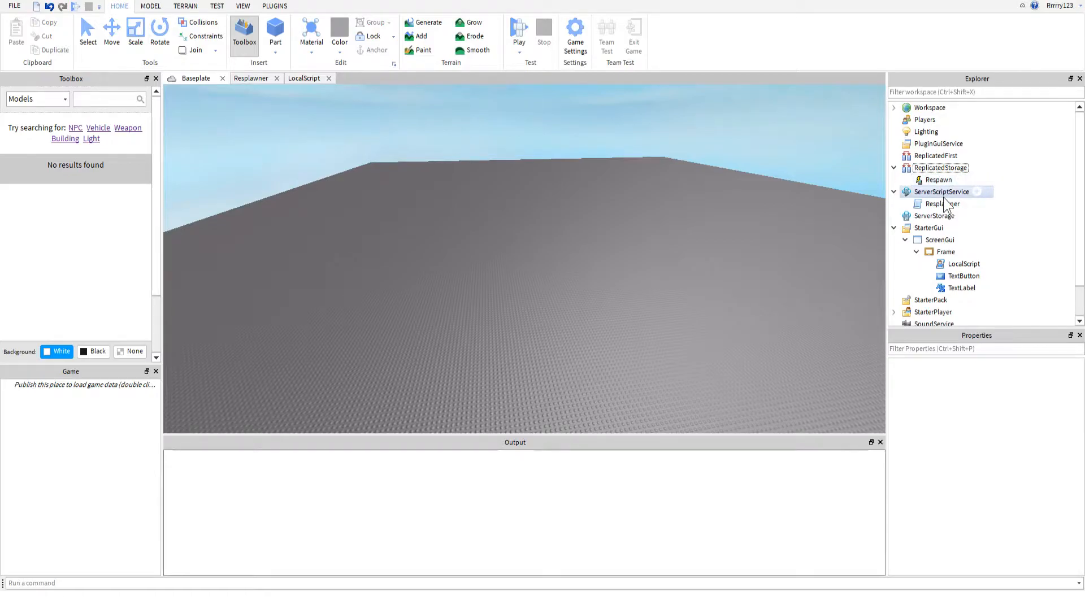
{"action": "left_click", "coordinate": [941, 204]}
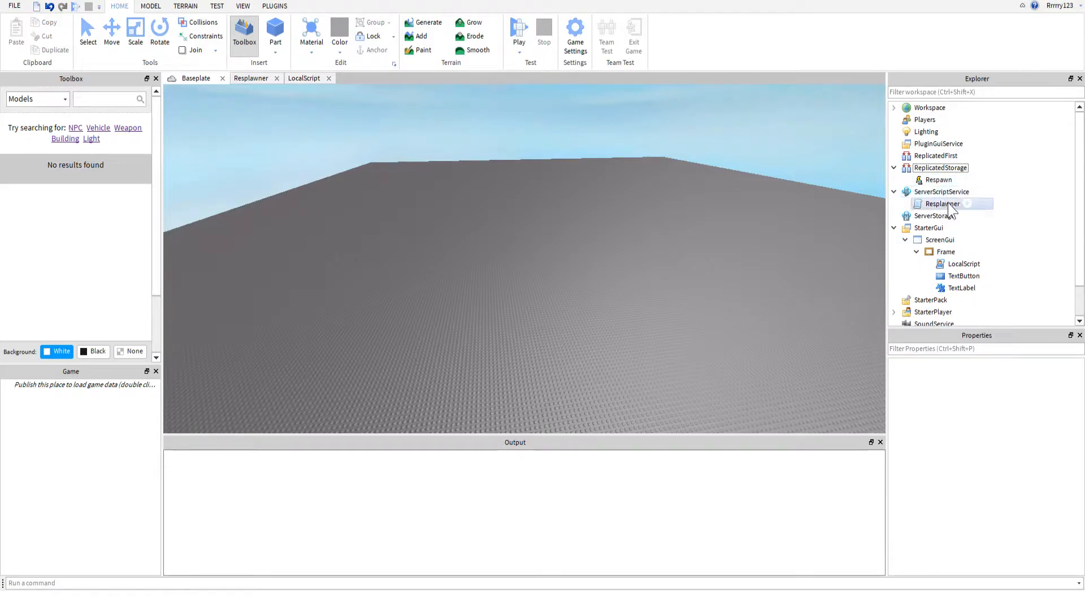
{"action": "left_click", "coordinate": [942, 192]}
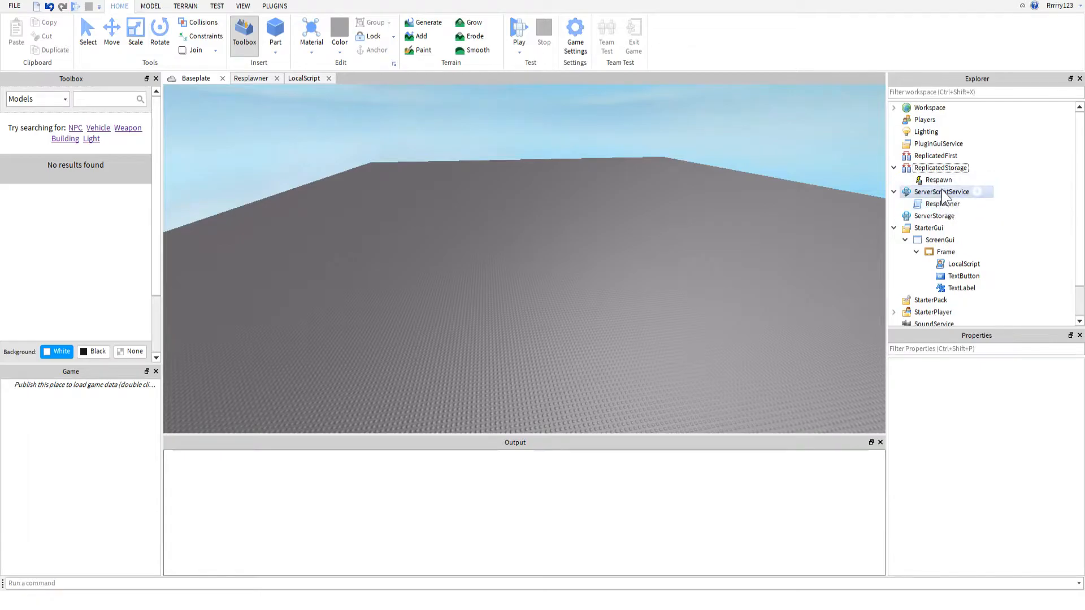
{"action": "left_click", "coordinate": [941, 203]}
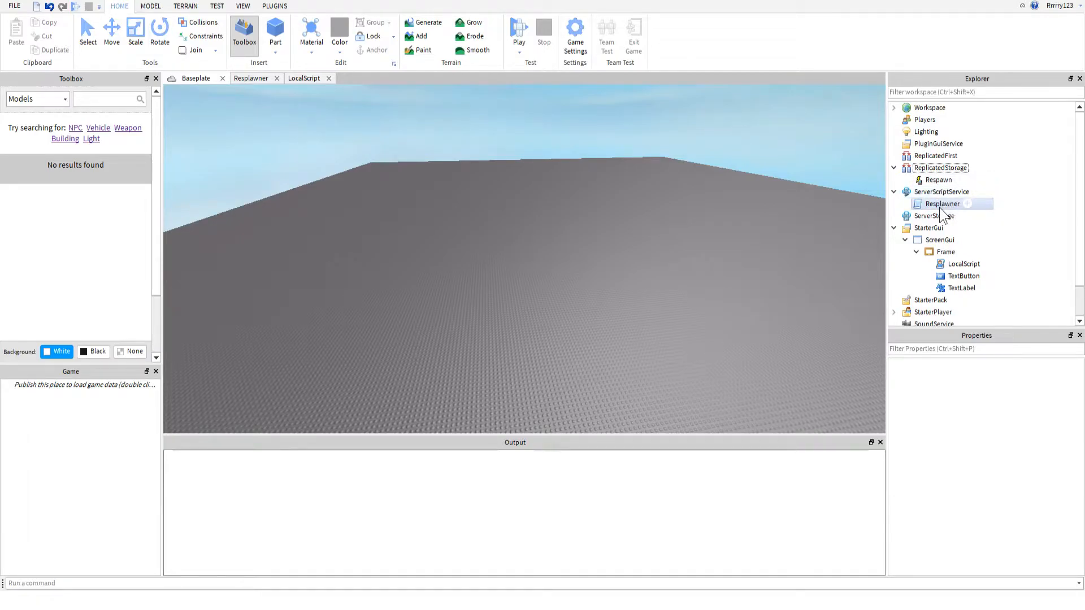
{"action": "left_click", "coordinate": [928, 227]}
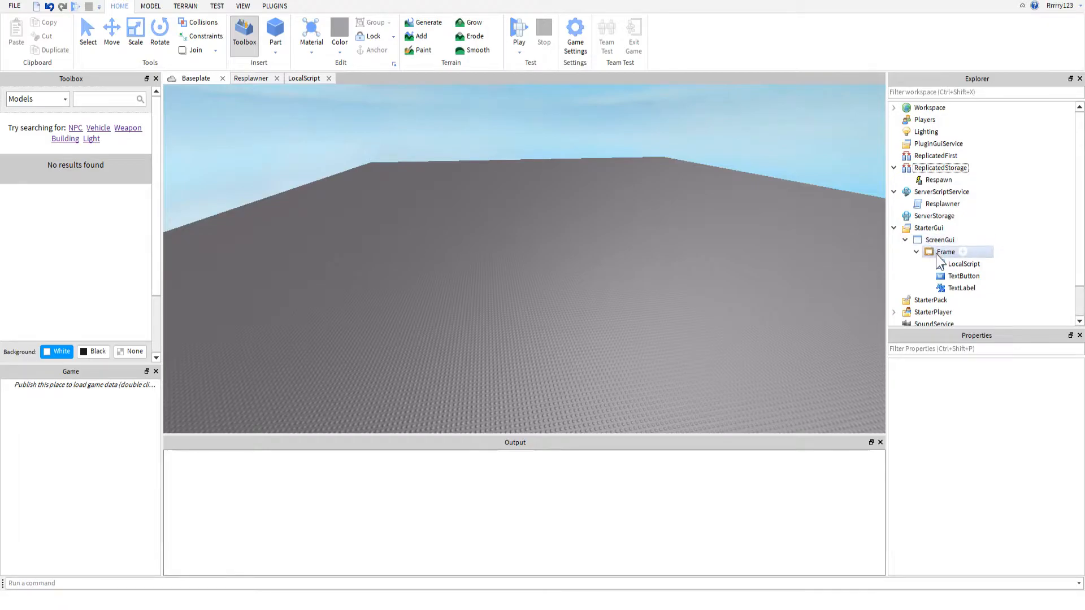
{"action": "left_click", "coordinate": [946, 250]}
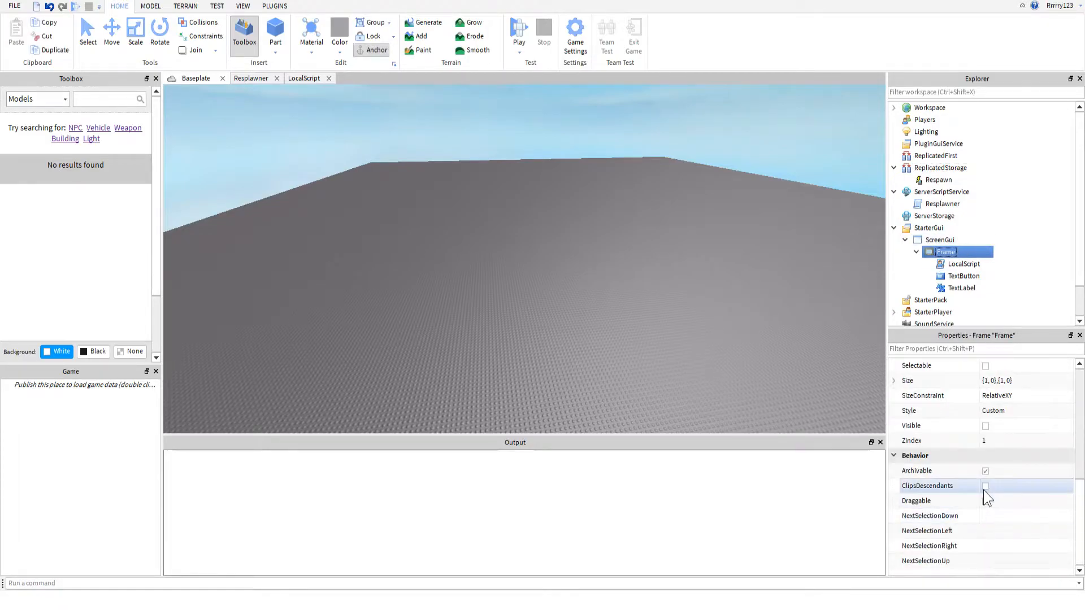
{"action": "left_click", "coordinate": [986, 426]}
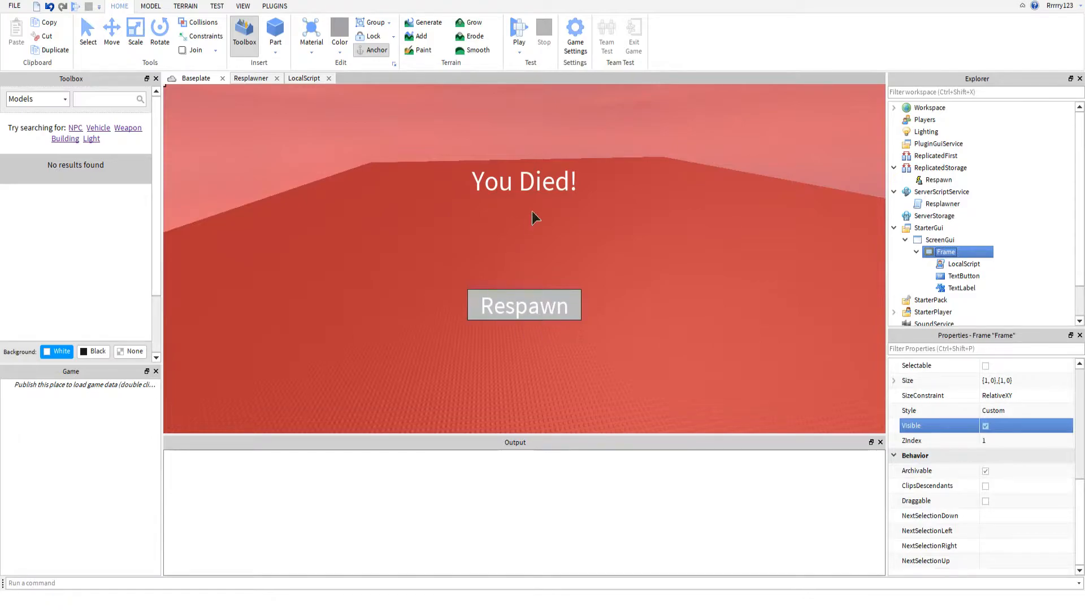
Step: Inspect the Frame's LocalScript, You Died! label and Respawn button, then the server Resplawner script
{"action": "left_click", "coordinate": [961, 289]}
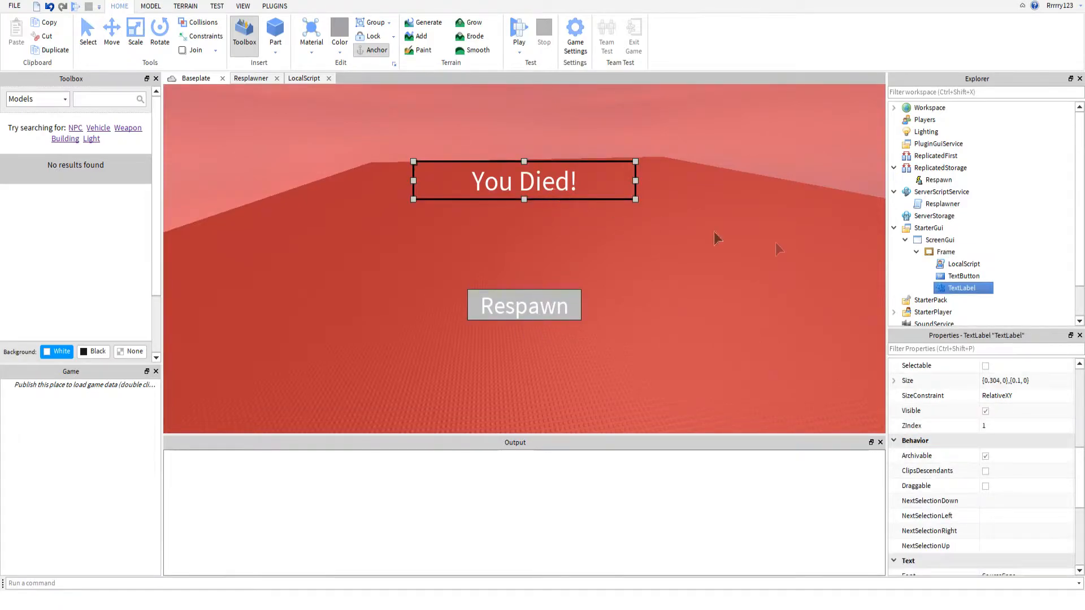
{"action": "mouse_move", "coordinate": [1029, 234]}
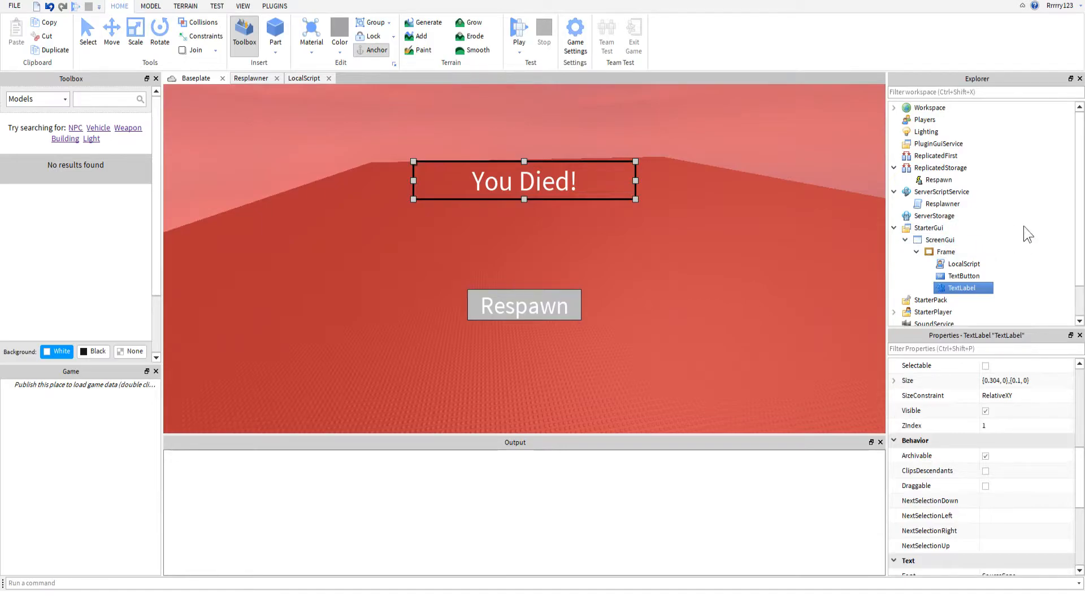
{"action": "left_click", "coordinate": [962, 264]}
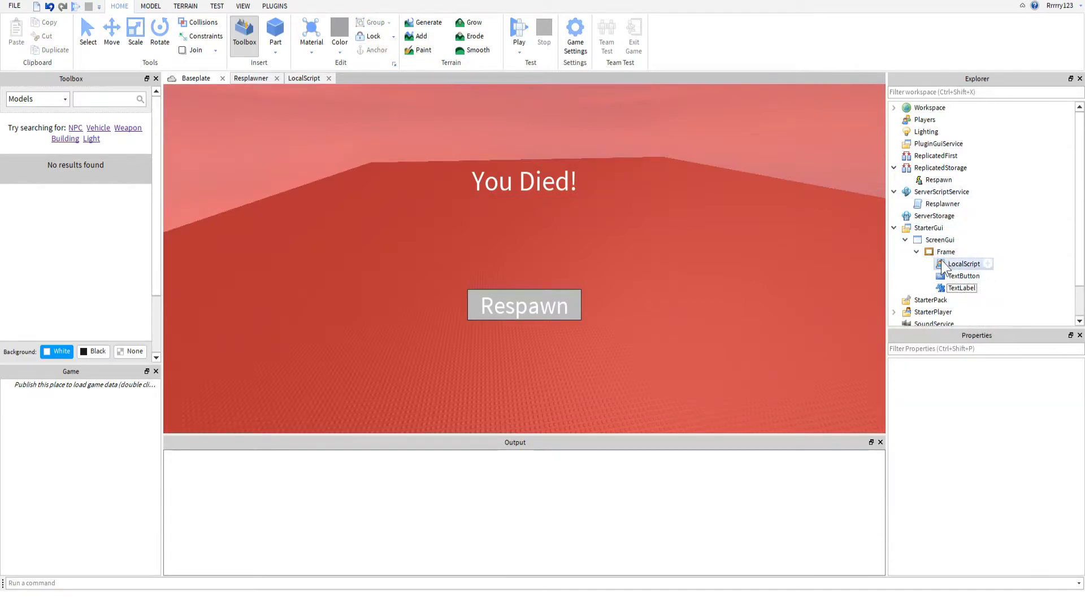
{"action": "left_click", "coordinate": [962, 263]}
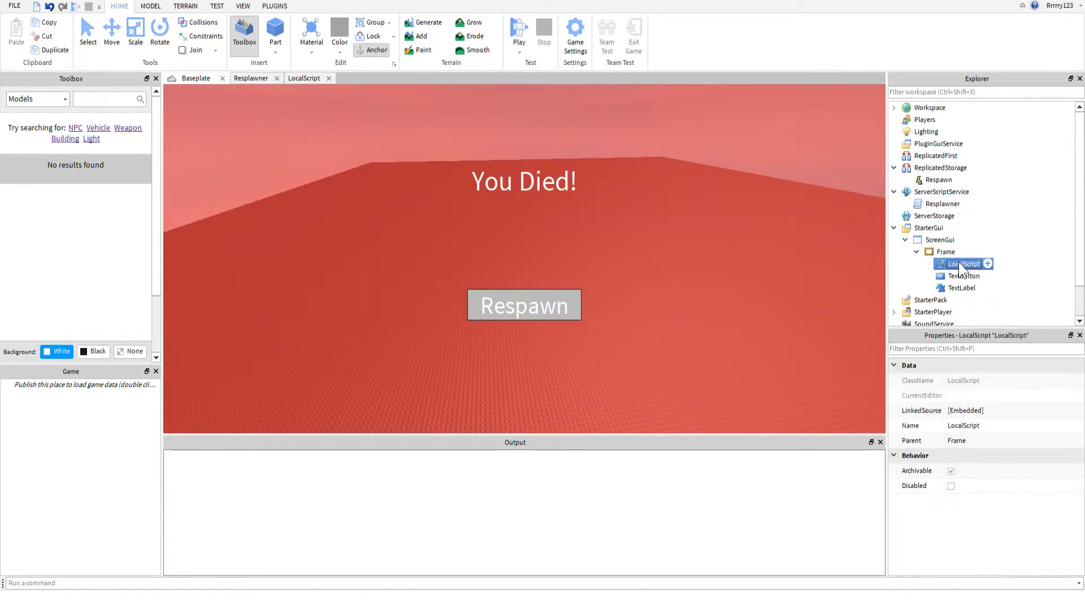
{"action": "left_click", "coordinate": [963, 288]}
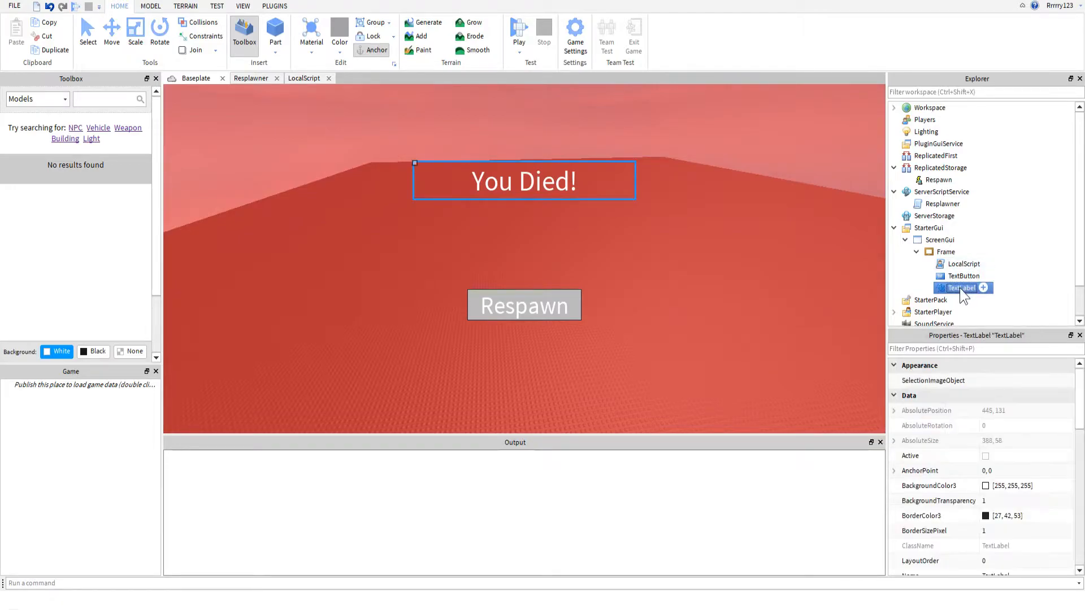
{"action": "left_click", "coordinate": [962, 276]}
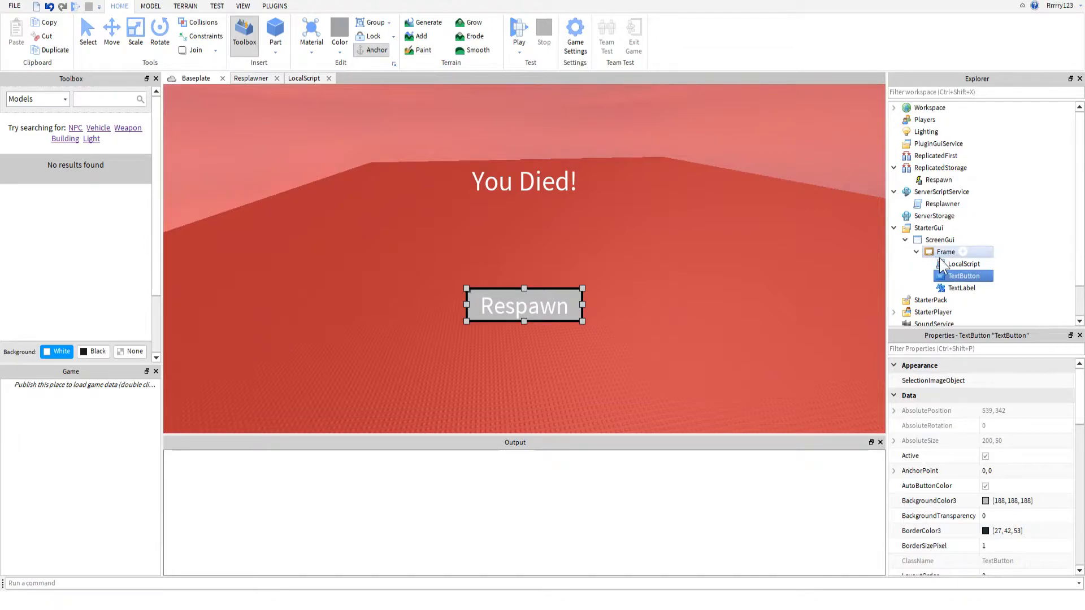
{"action": "left_click", "coordinate": [963, 263]}
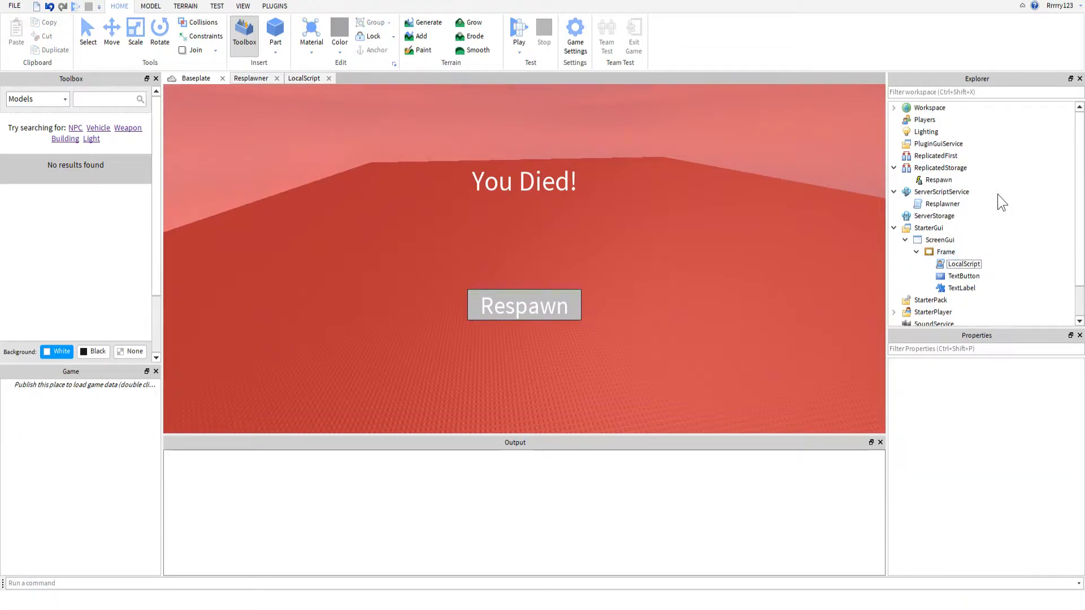
{"action": "left_click", "coordinate": [934, 216]}
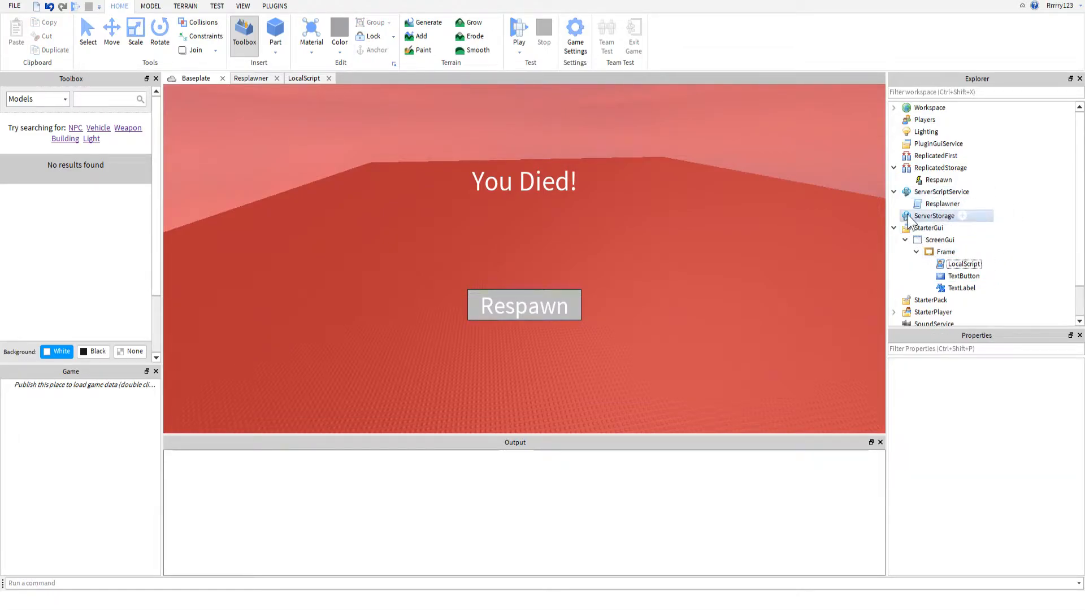
{"action": "left_click", "coordinate": [942, 203]}
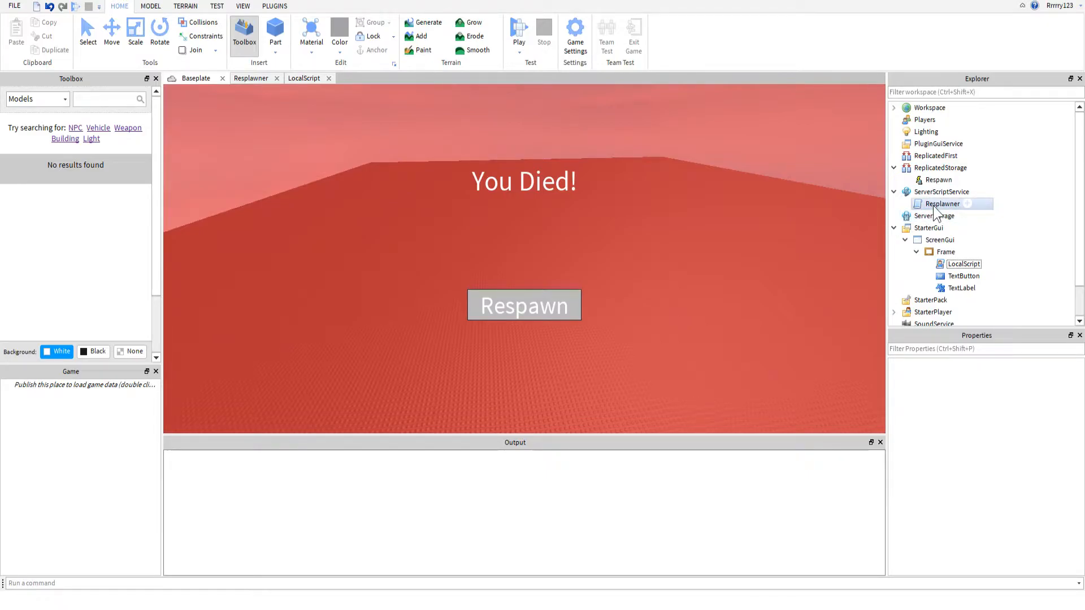
Step: Review the Resplawner script's Respawn function and PlayerAdded handler without editing
{"action": "double_click", "coordinate": [941, 204]}
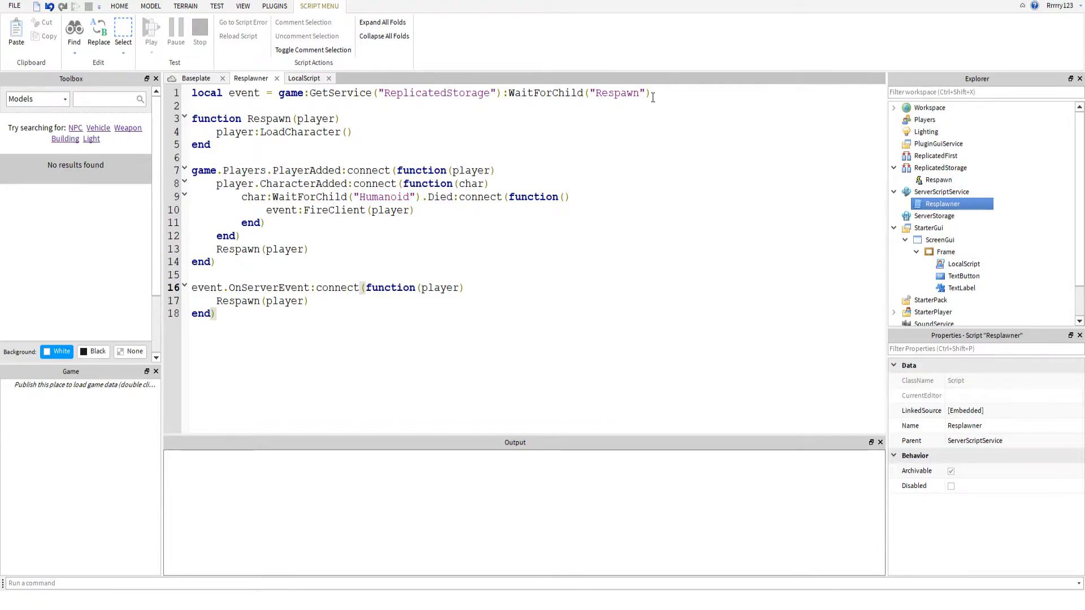
{"action": "mouse_move", "coordinate": [561, 104]}
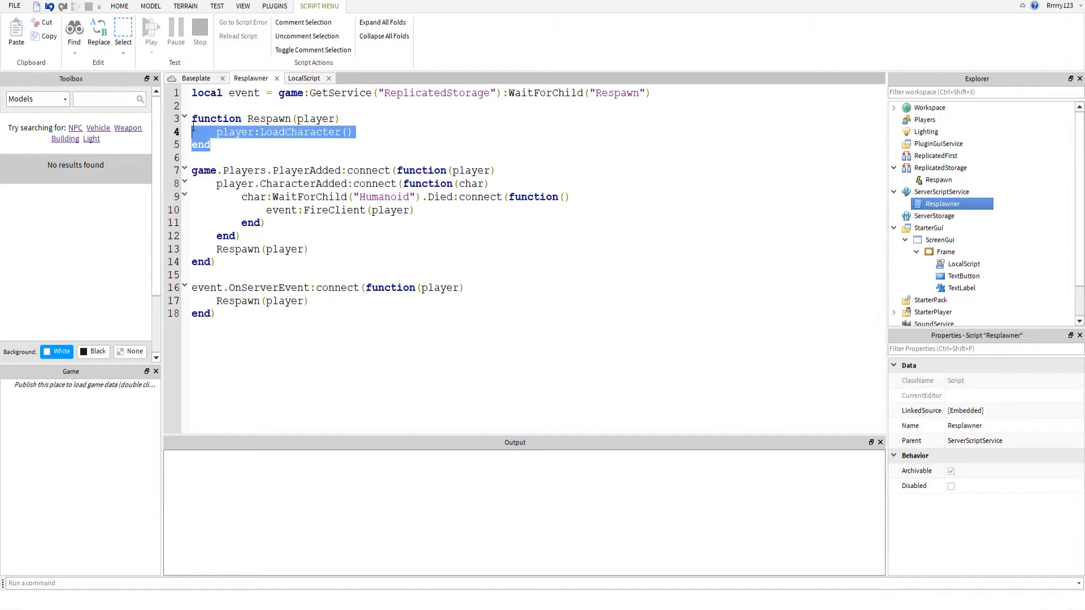
{"action": "left_click", "coordinate": [292, 119]}
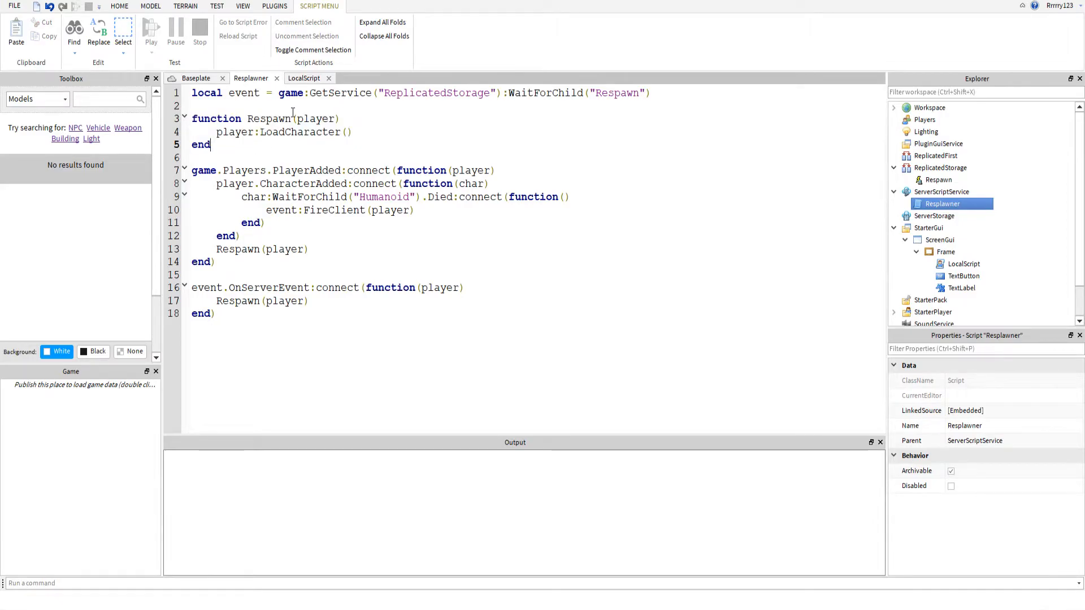
{"action": "mouse_move", "coordinate": [185, 241]}
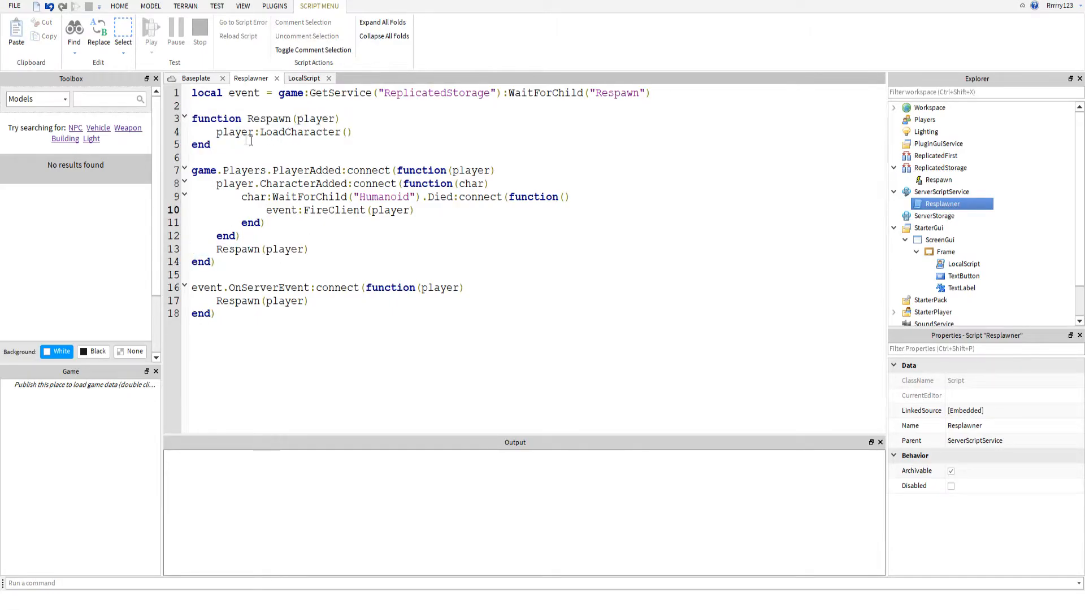
{"action": "left_click_drag", "start_coordinate": [193, 170], "coordinate": [215, 261]}
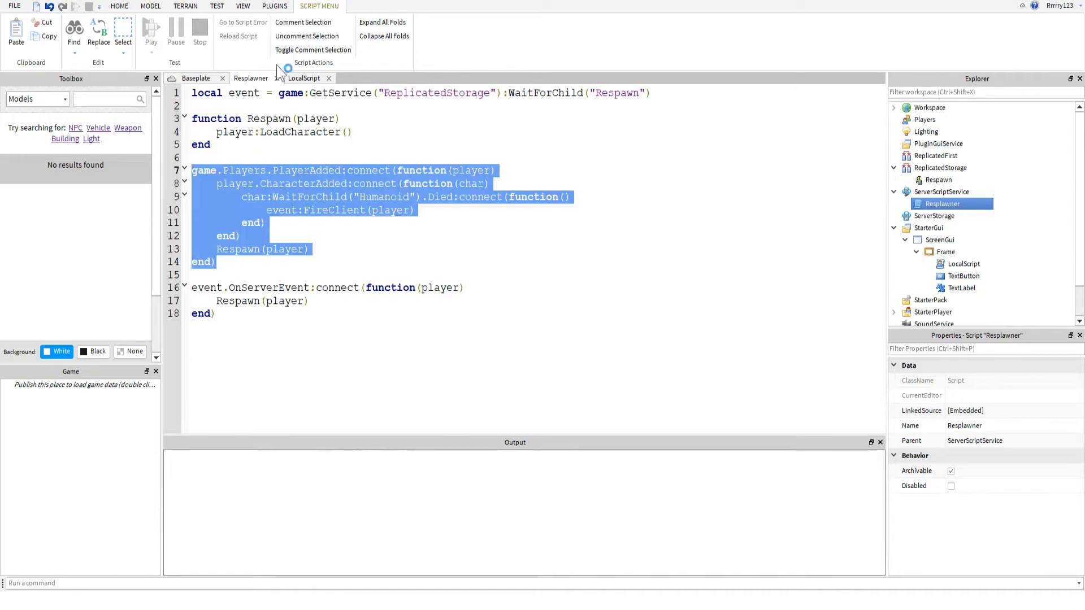
{"action": "left_click", "coordinate": [266, 235]}
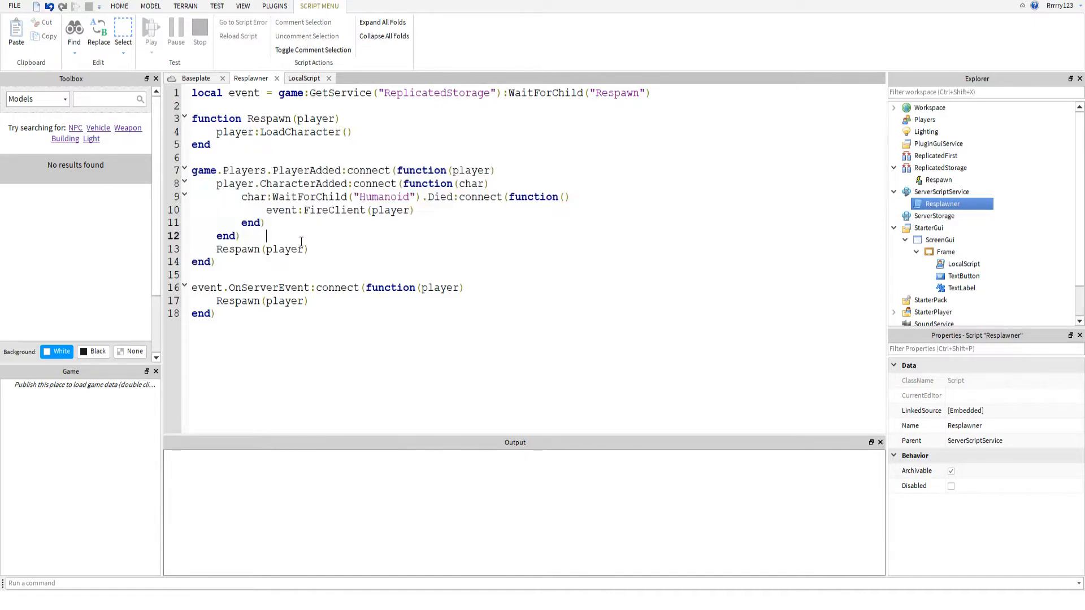
{"action": "mouse_move", "coordinate": [366, 223]}
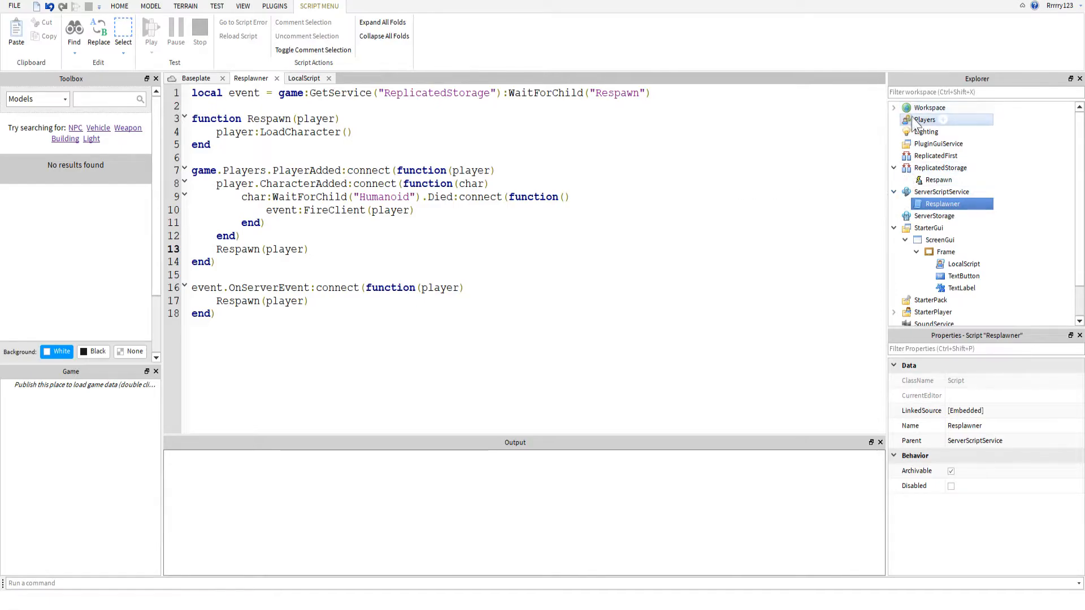
Step: Show the Players service properties and toggle CharacterAutoLoads, leaving it disabled
{"action": "left_click", "coordinate": [926, 119]}
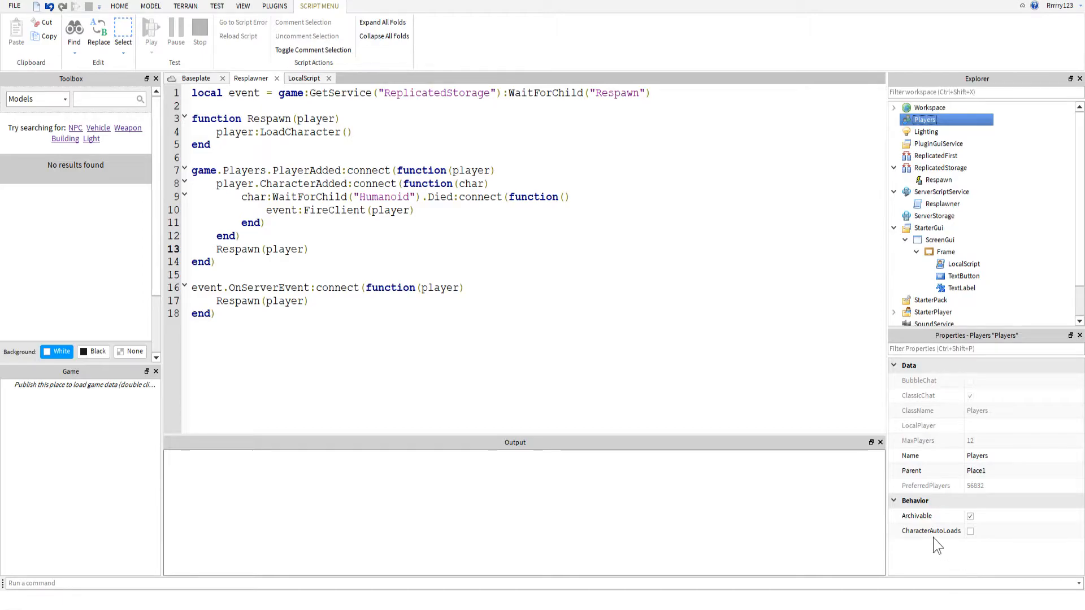
{"action": "mouse_move", "coordinate": [970, 531]}
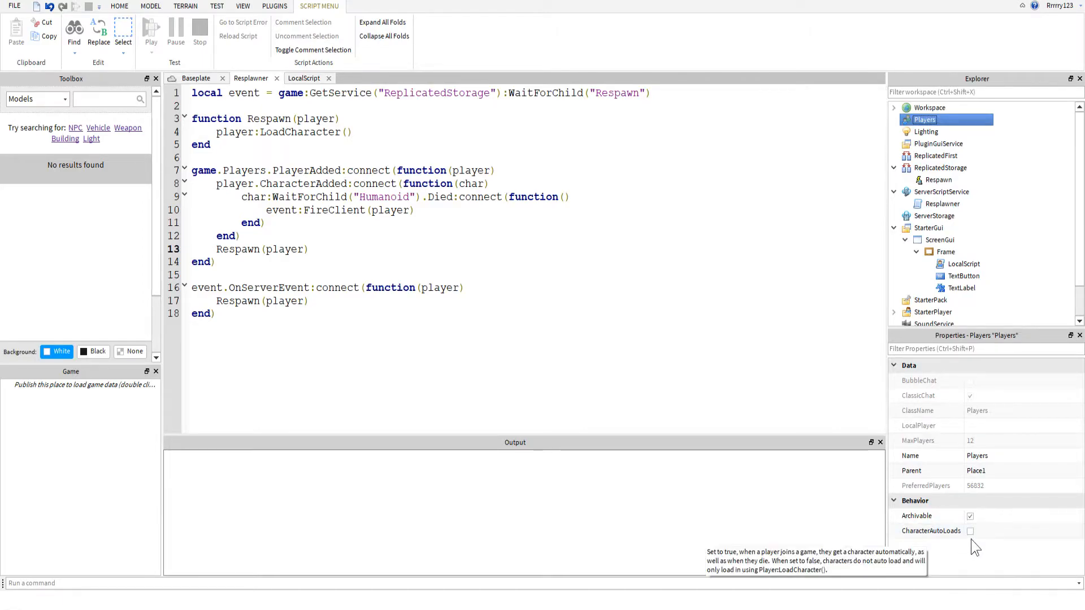
{"action": "mouse_move", "coordinate": [936, 552]}
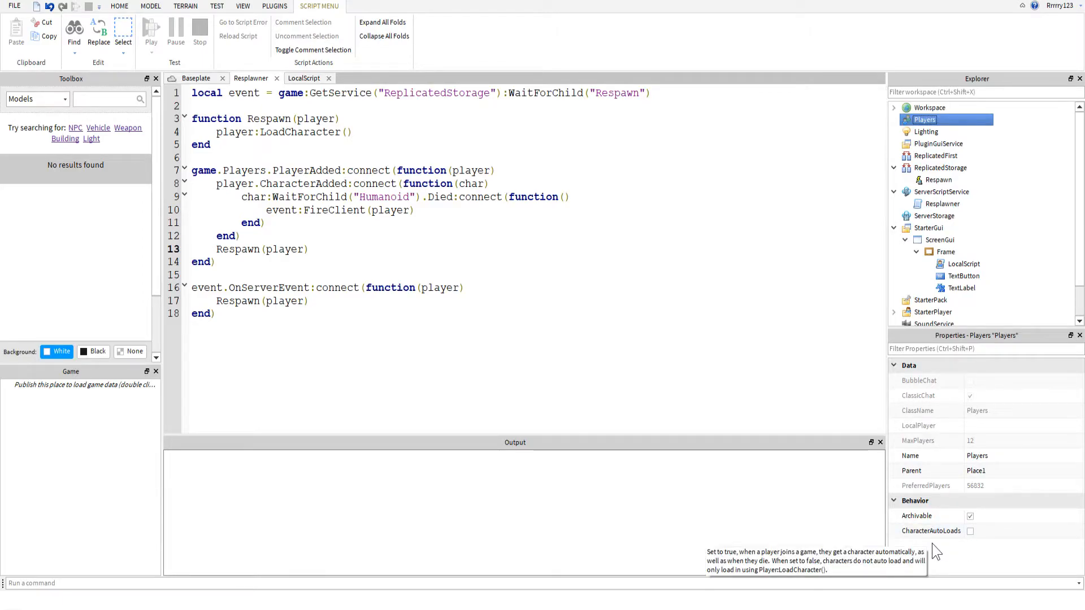
{"action": "left_click", "coordinate": [969, 531]}
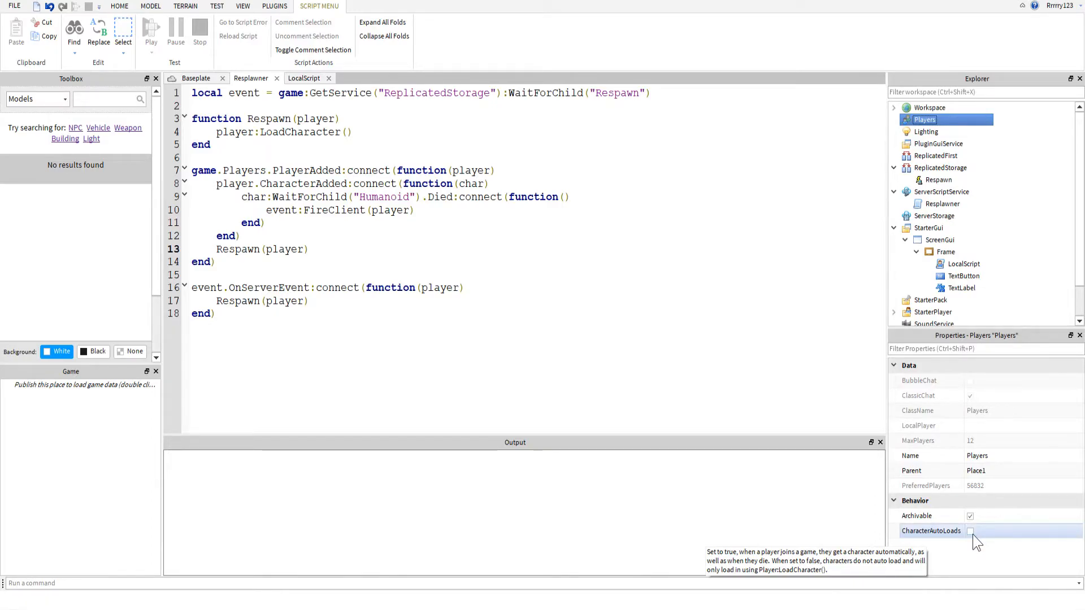
{"action": "left_click", "coordinate": [968, 531]}
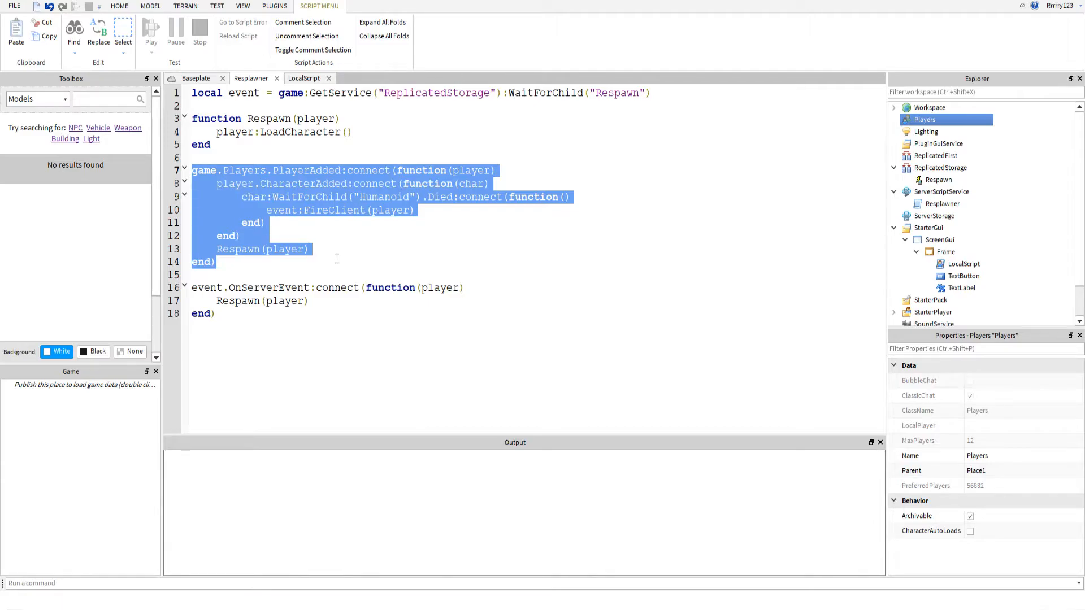
{"action": "left_click", "coordinate": [215, 261]}
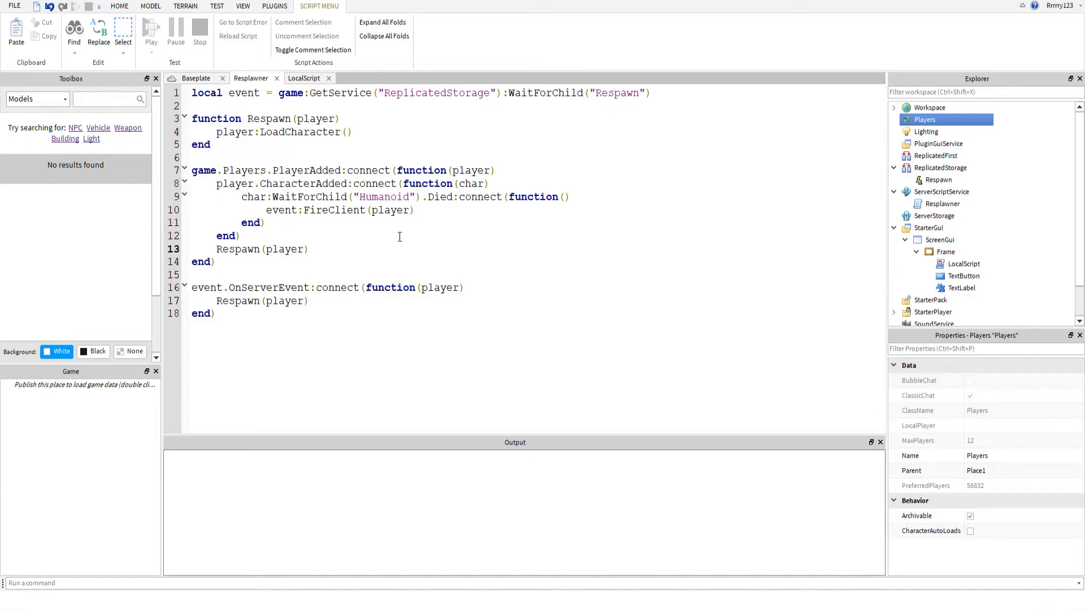
{"action": "mouse_move", "coordinate": [235, 252]}
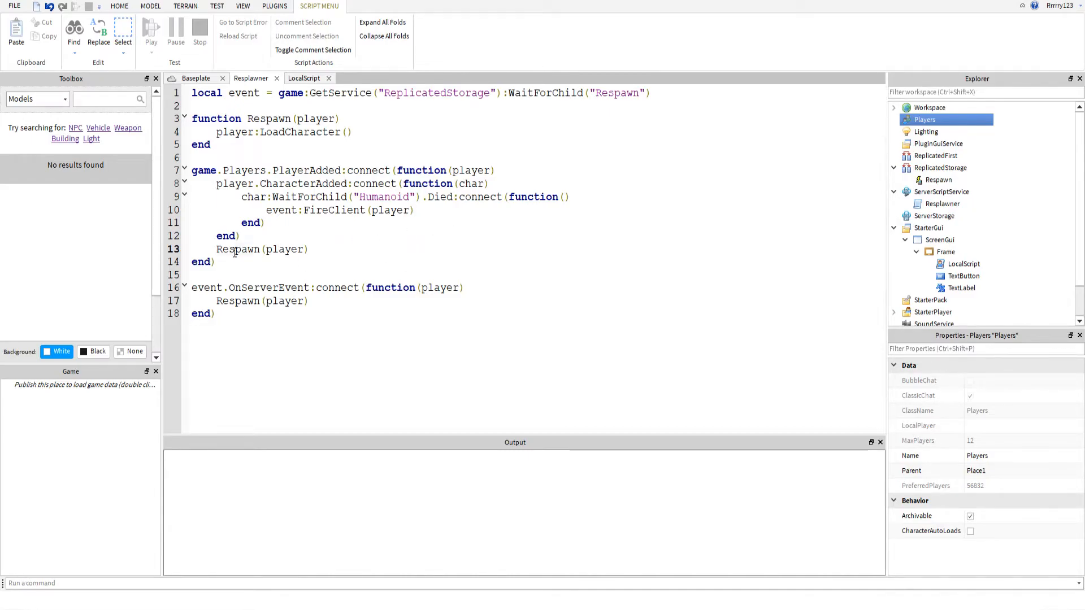
{"action": "double_click", "coordinate": [269, 118]}
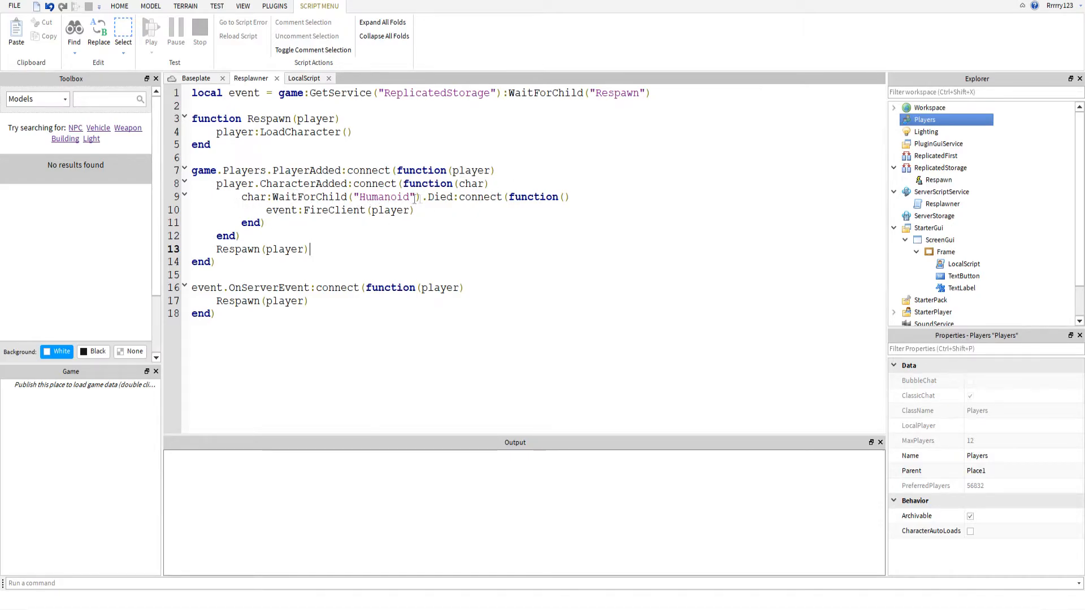
{"action": "double_click", "coordinate": [439, 197]}
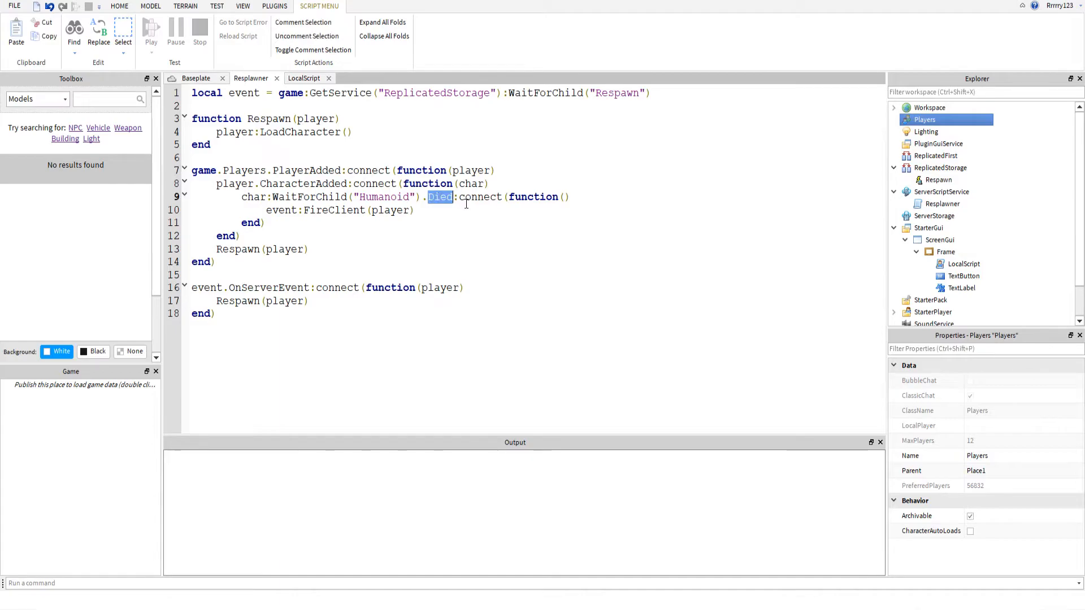
{"action": "double_click", "coordinate": [480, 197]}
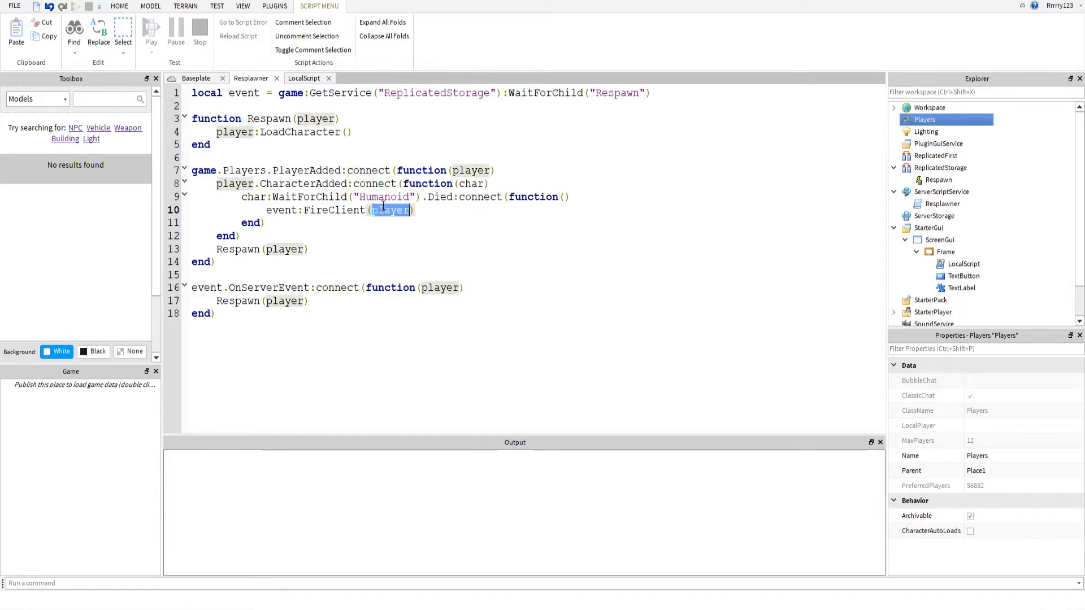
{"action": "double_click", "coordinate": [473, 170]}
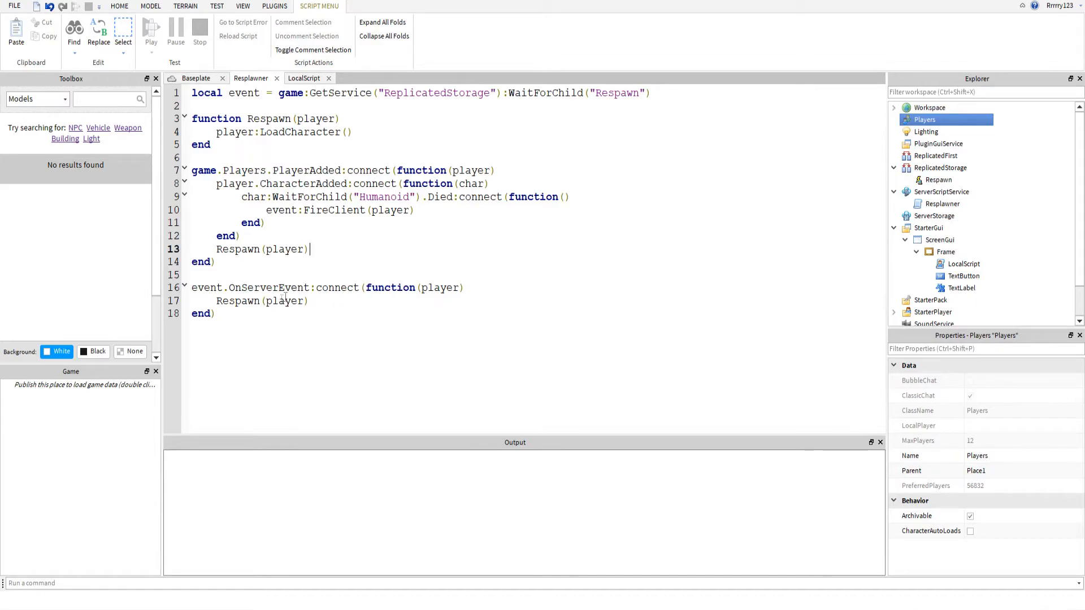
Step: Highlight the OnServerEvent lines in Resplawner, then return to the Baseplate view
{"action": "left_click_drag", "start_coordinate": [192, 287], "coordinate": [215, 313]}
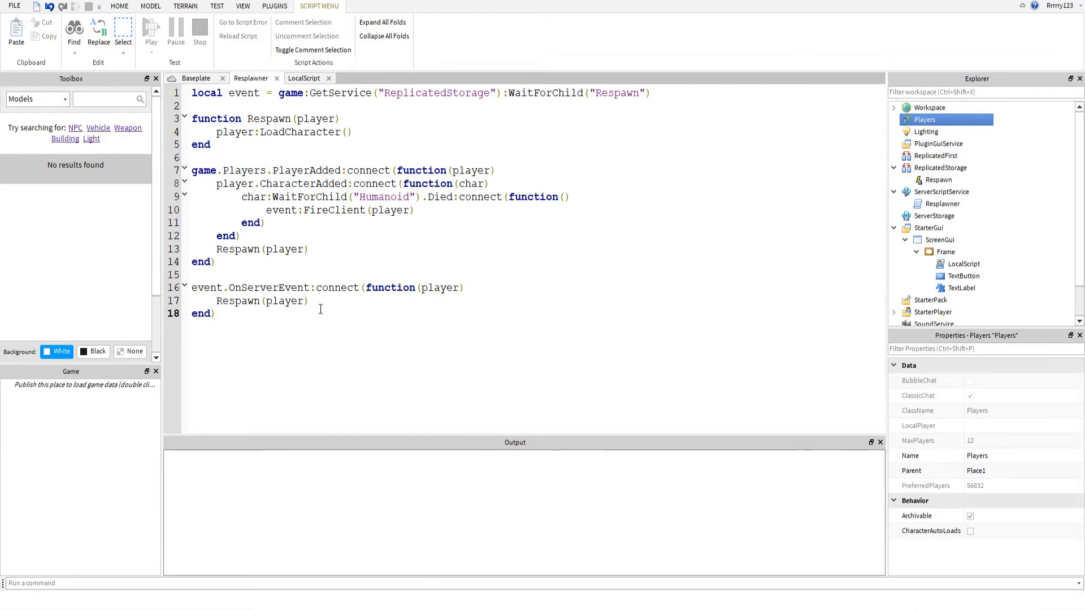
{"action": "left_click_drag", "start_coordinate": [192, 288], "coordinate": [215, 313]}
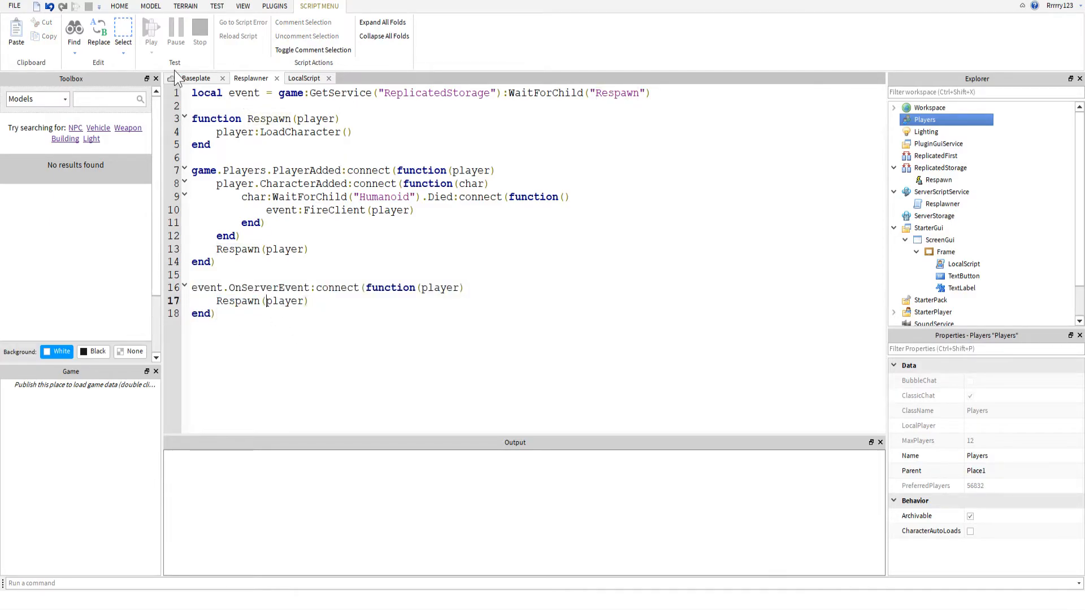
{"action": "left_click", "coordinate": [150, 32]}
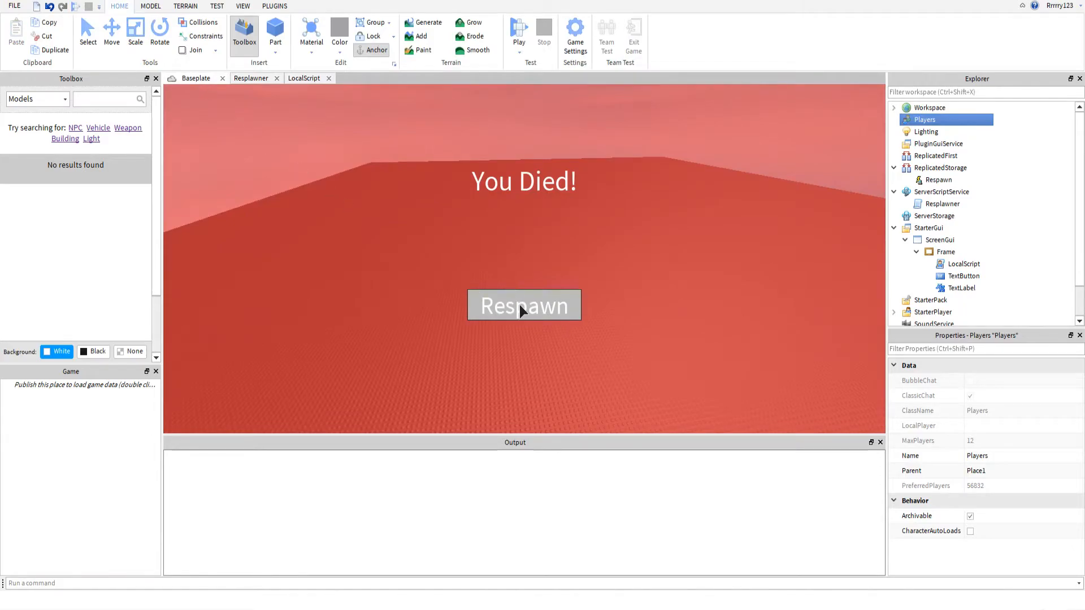
Step: Open the Frame's LocalScript and compare it briefly with the Resplawner server script
{"action": "left_click", "coordinate": [523, 305]}
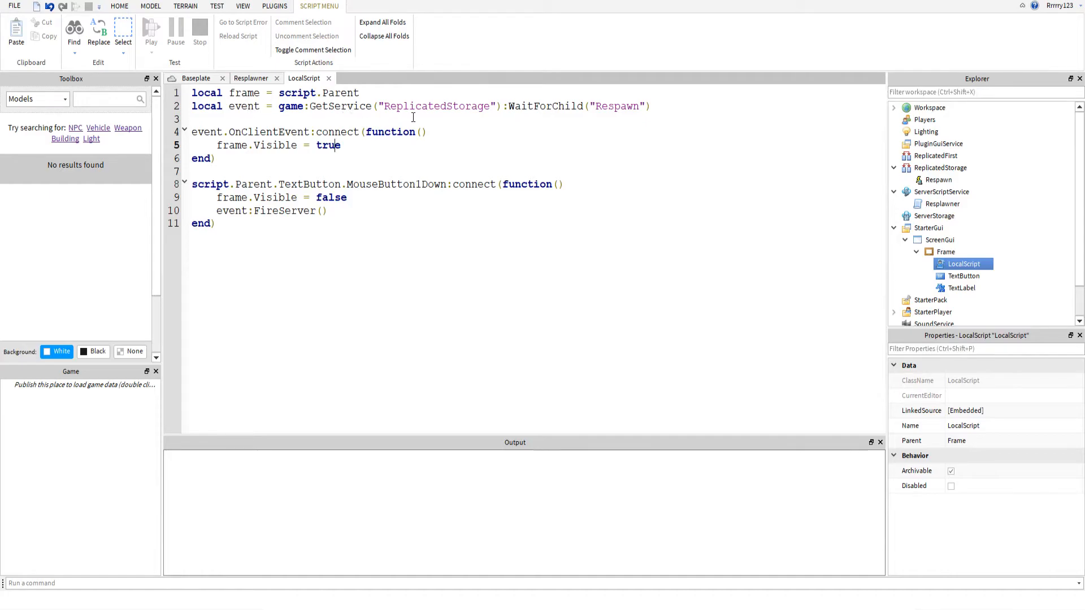
{"action": "left_click", "coordinate": [214, 158]}
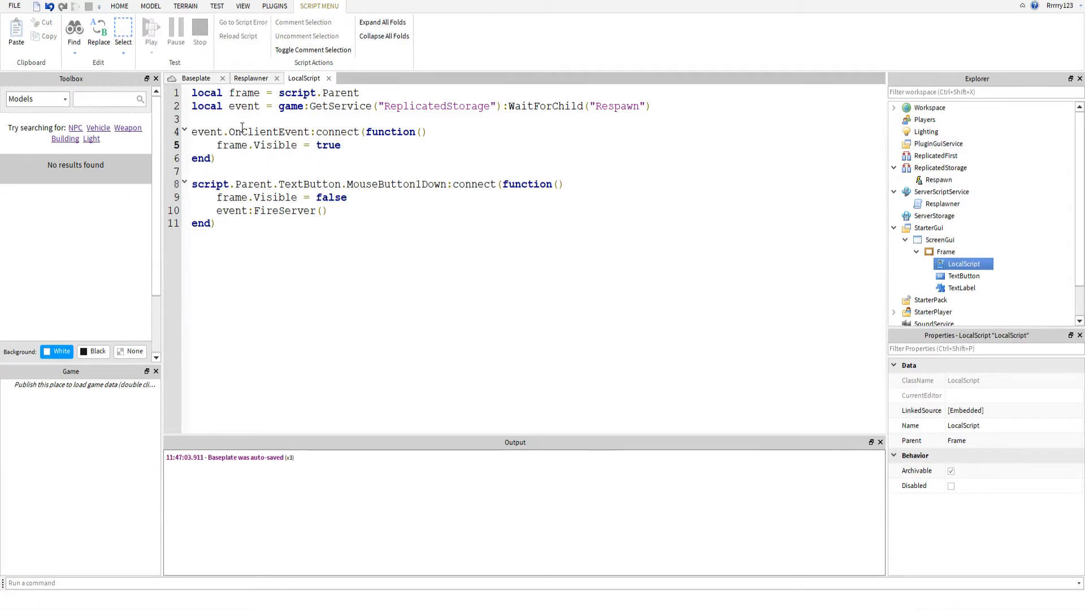
{"action": "left_click", "coordinate": [251, 78]}
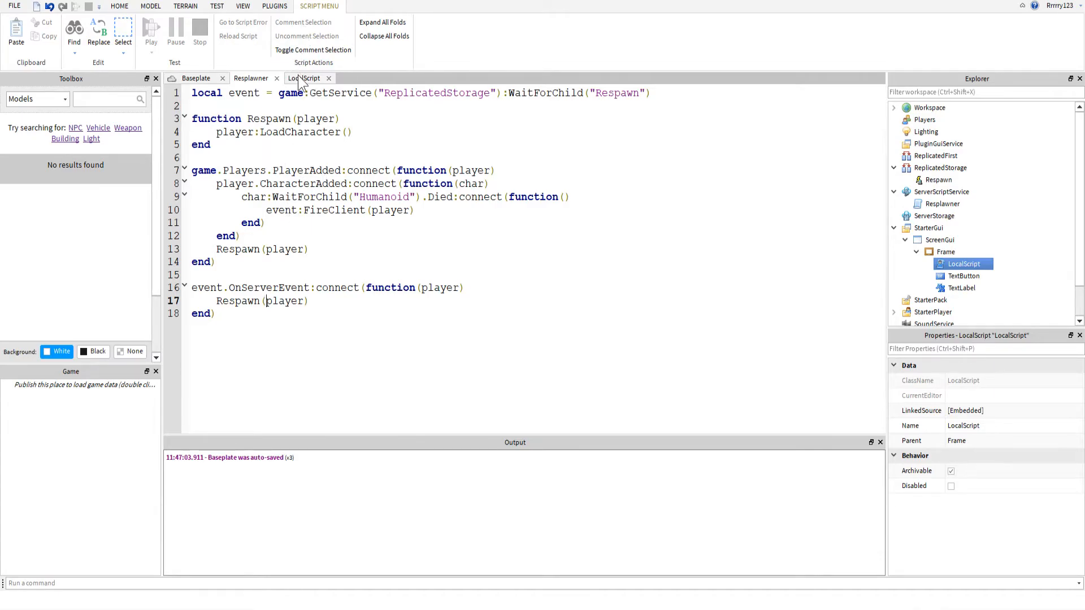
{"action": "left_click", "coordinate": [304, 78]}
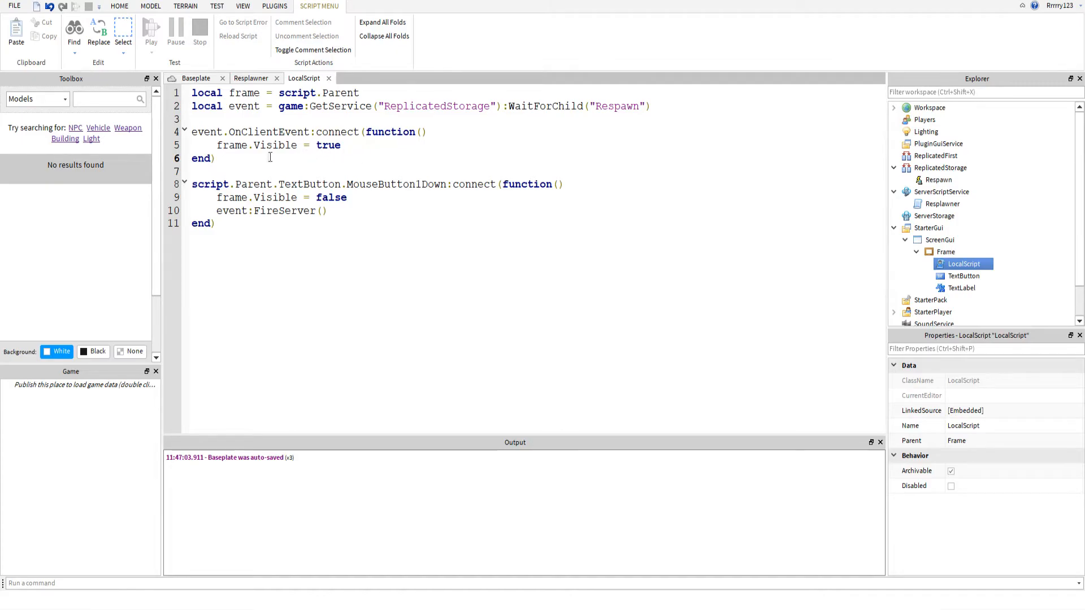
{"action": "mouse_move", "coordinate": [371, 172]}
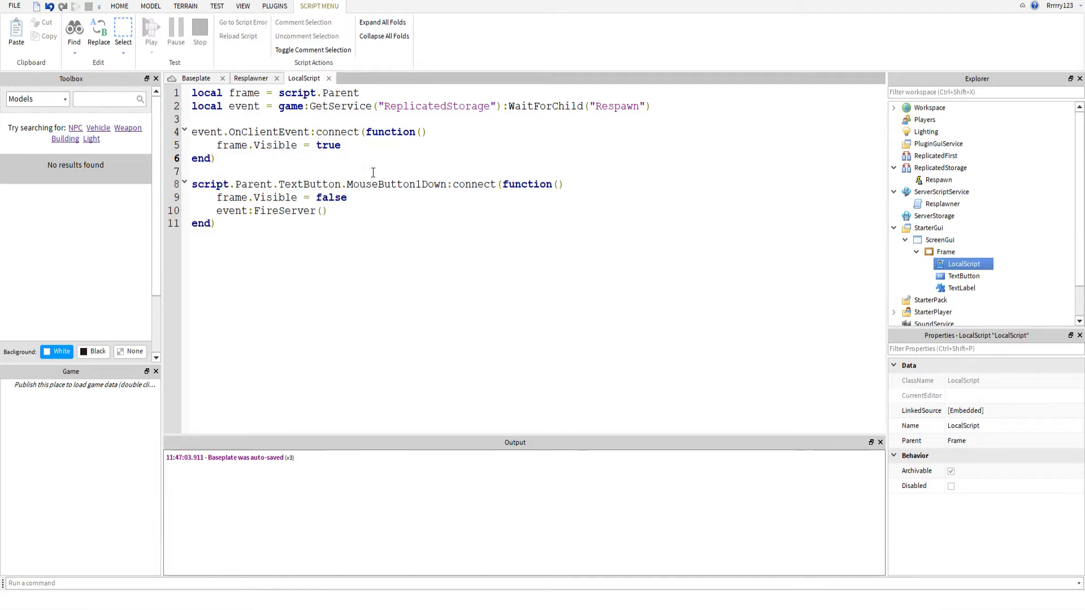
{"action": "mouse_move", "coordinate": [246, 132]}
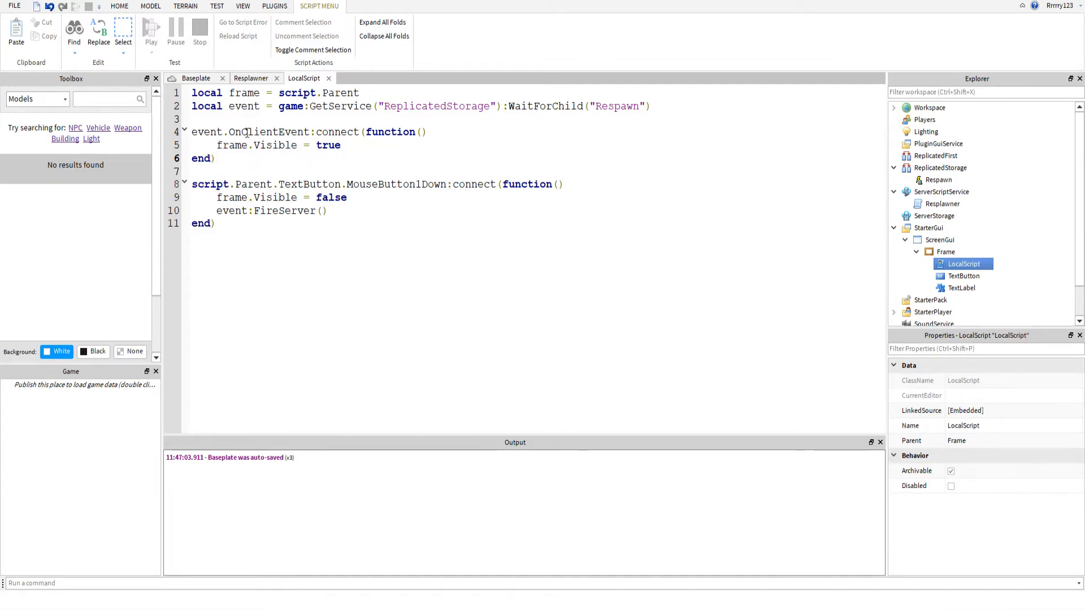
Step: Point out the event variable on line 4 and TextButton on line 8 of the LocalScript
{"action": "double_click", "coordinate": [206, 131]}
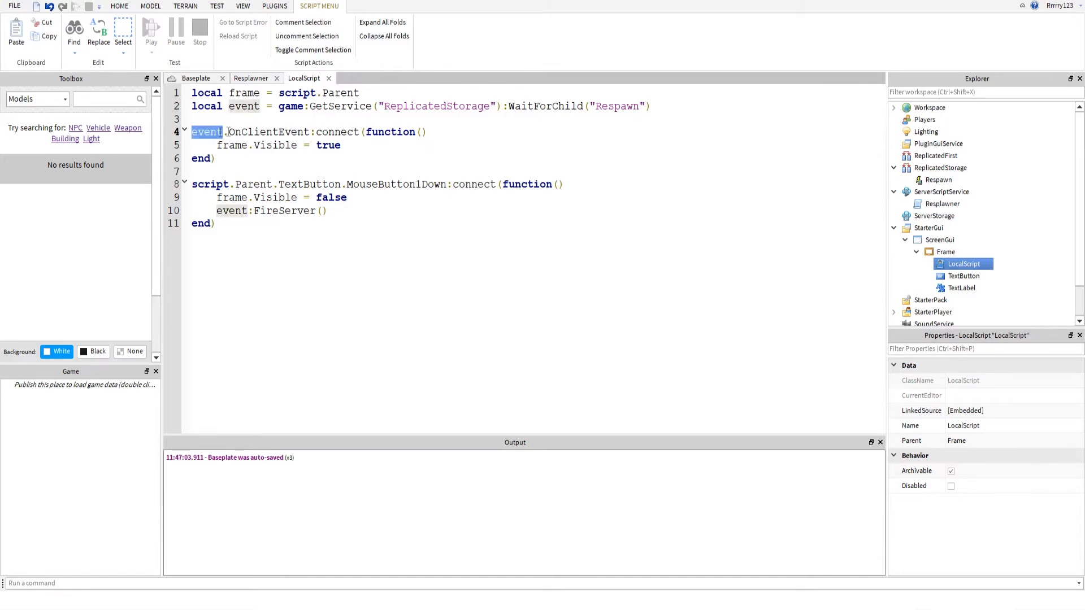
{"action": "double_click", "coordinate": [270, 131]}
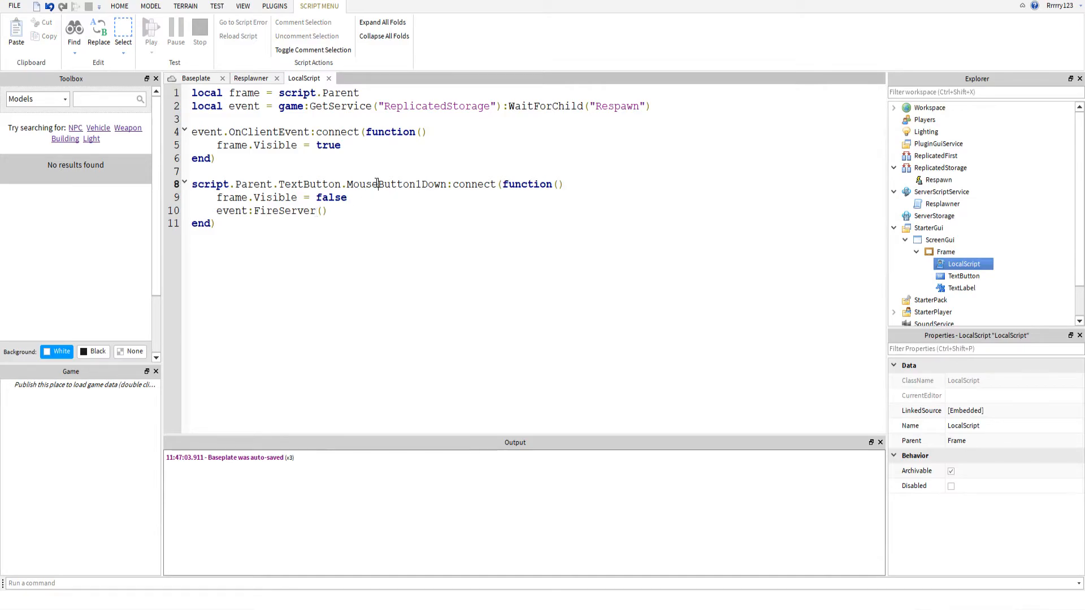
{"action": "double_click", "coordinate": [310, 185]}
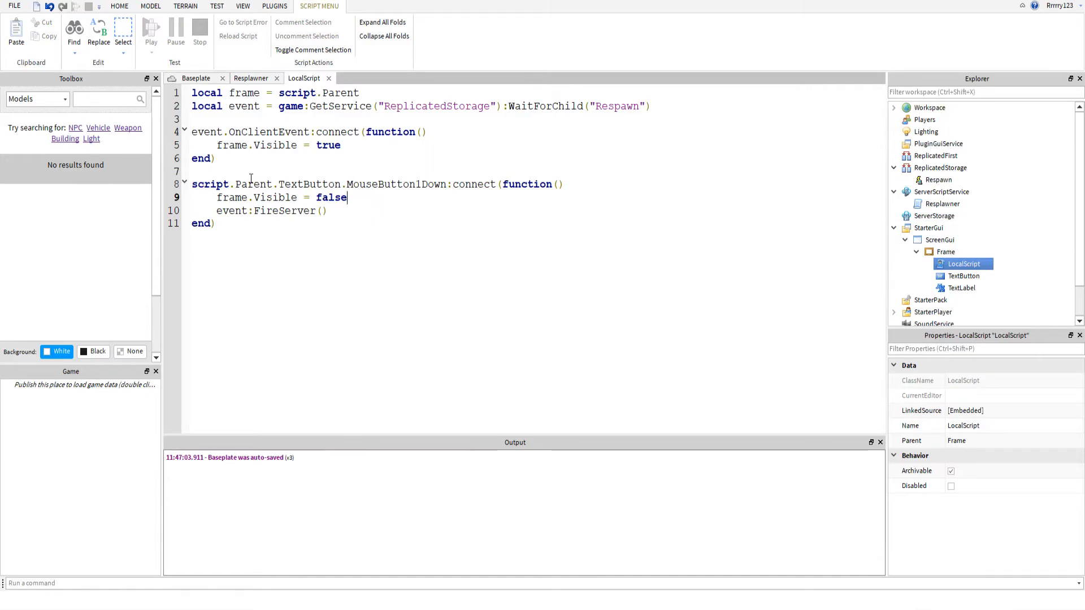
{"action": "double_click", "coordinate": [310, 185]}
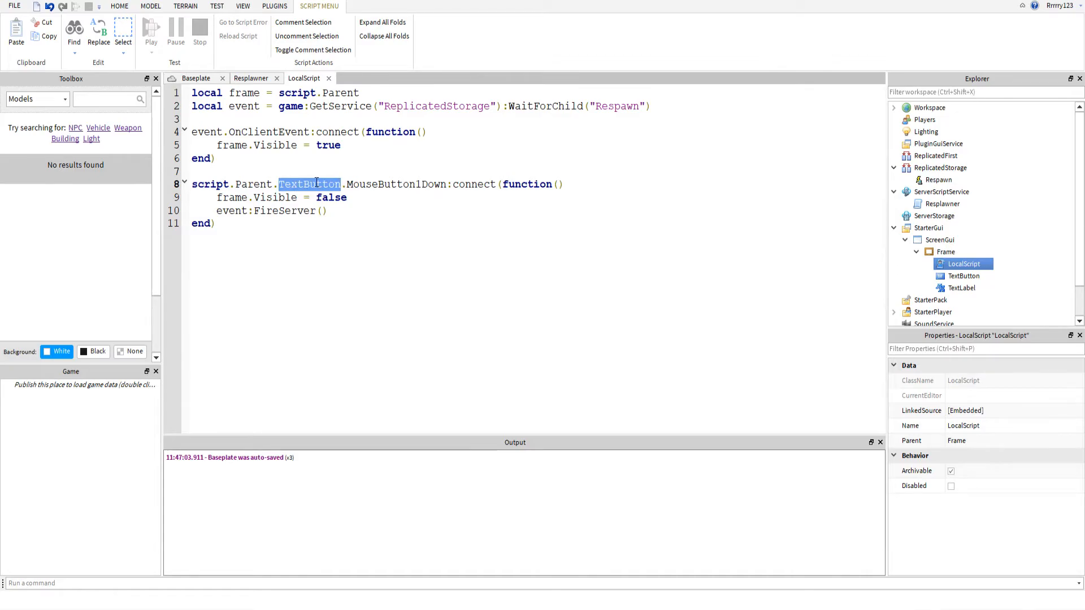
{"action": "left_click", "coordinate": [368, 181]}
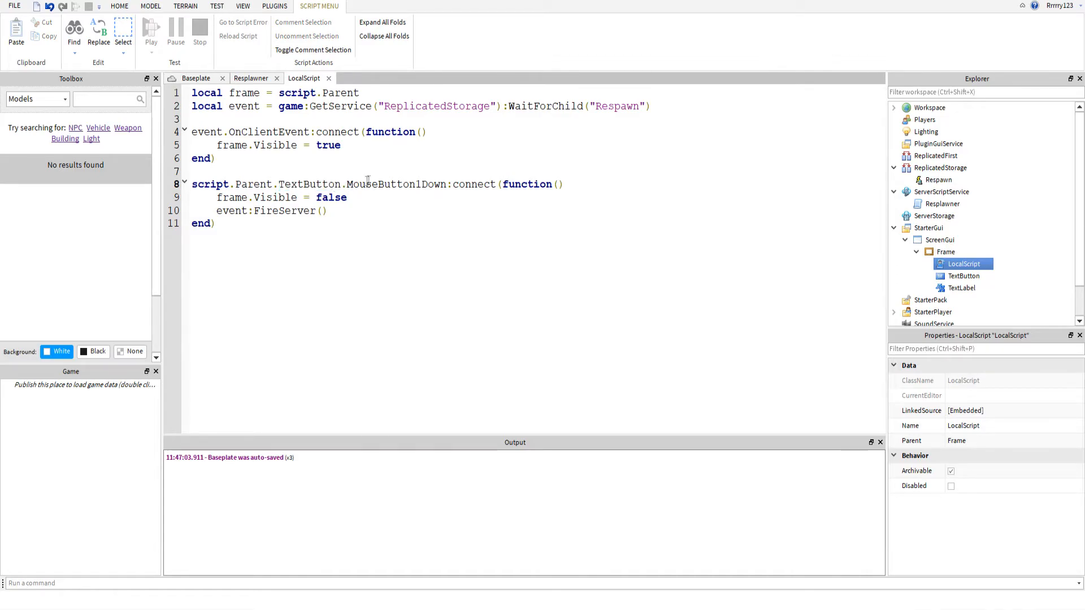
{"action": "mouse_move", "coordinate": [463, 190]}
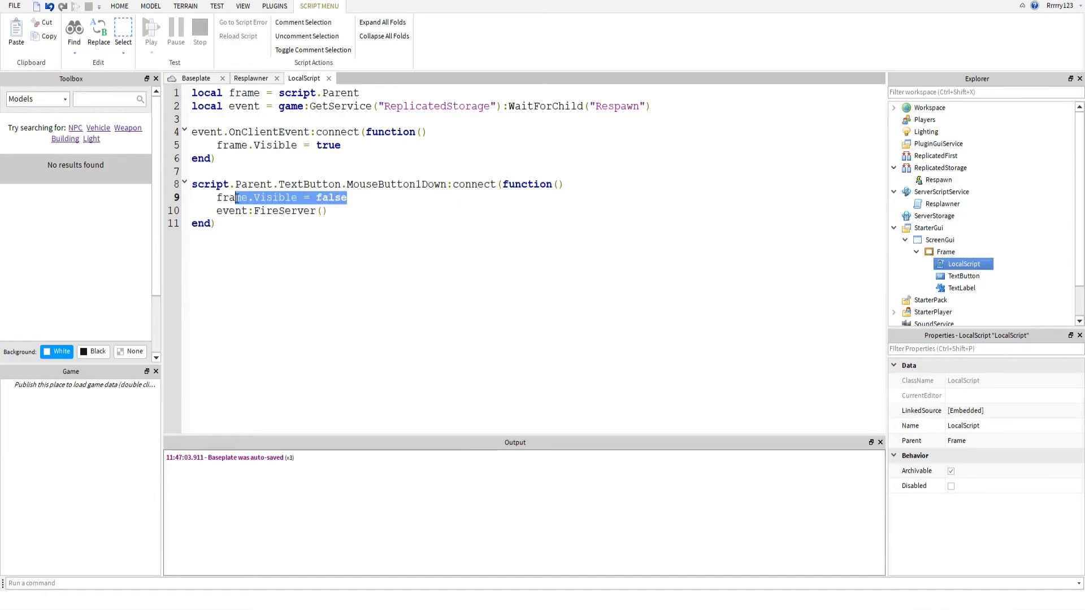
Step: Highlight the frame.Visible = false line, then return to the place's 3D view
{"action": "left_click", "coordinate": [285, 210]}
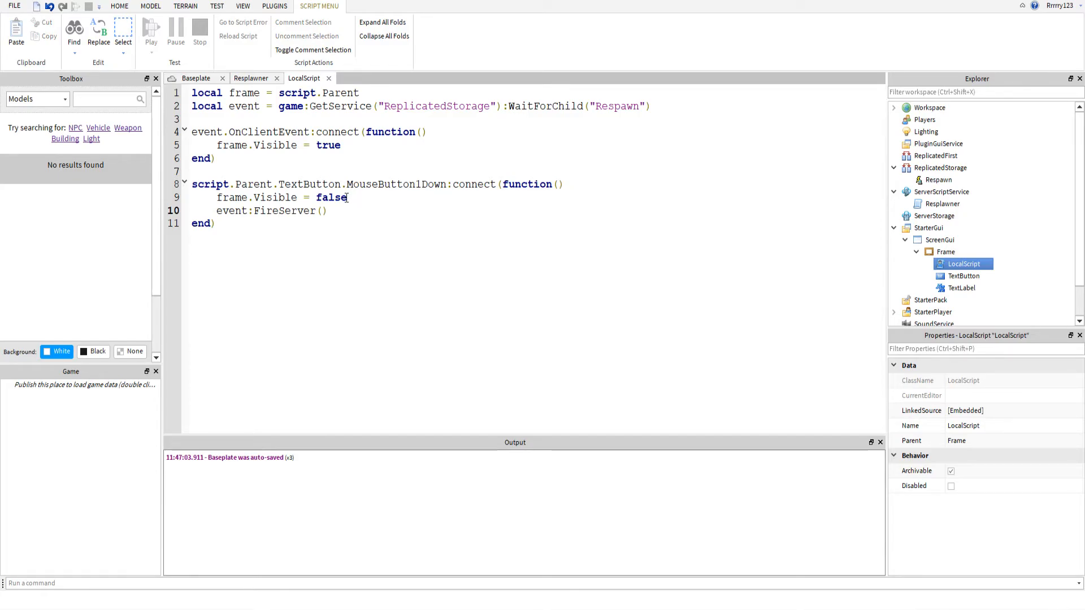
{"action": "double_click", "coordinate": [331, 197]}
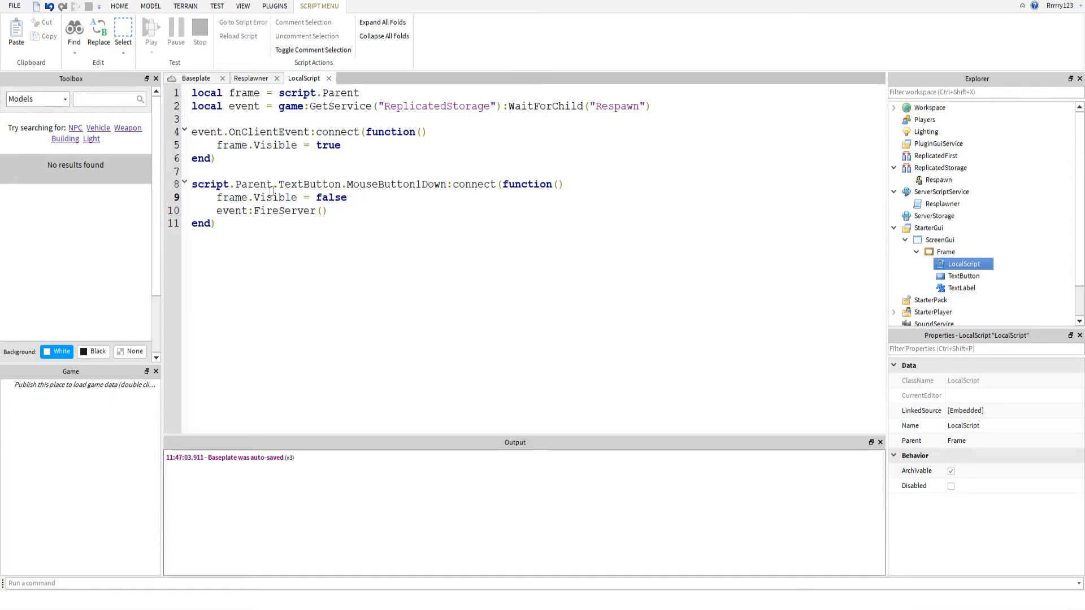
{"action": "triple_click", "coordinate": [281, 197]}
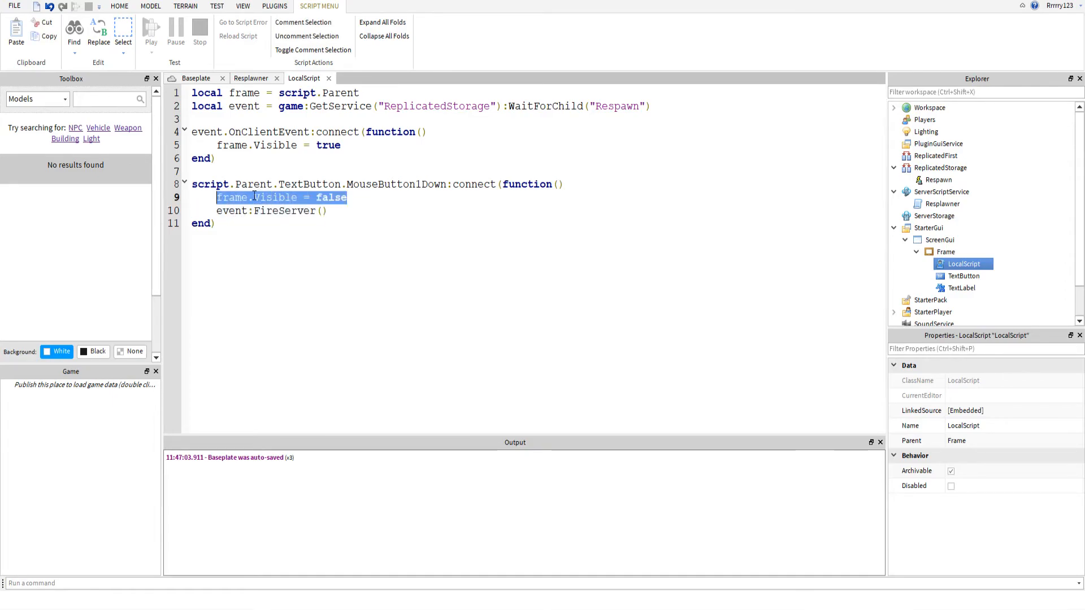
{"action": "left_click", "coordinate": [255, 196]}
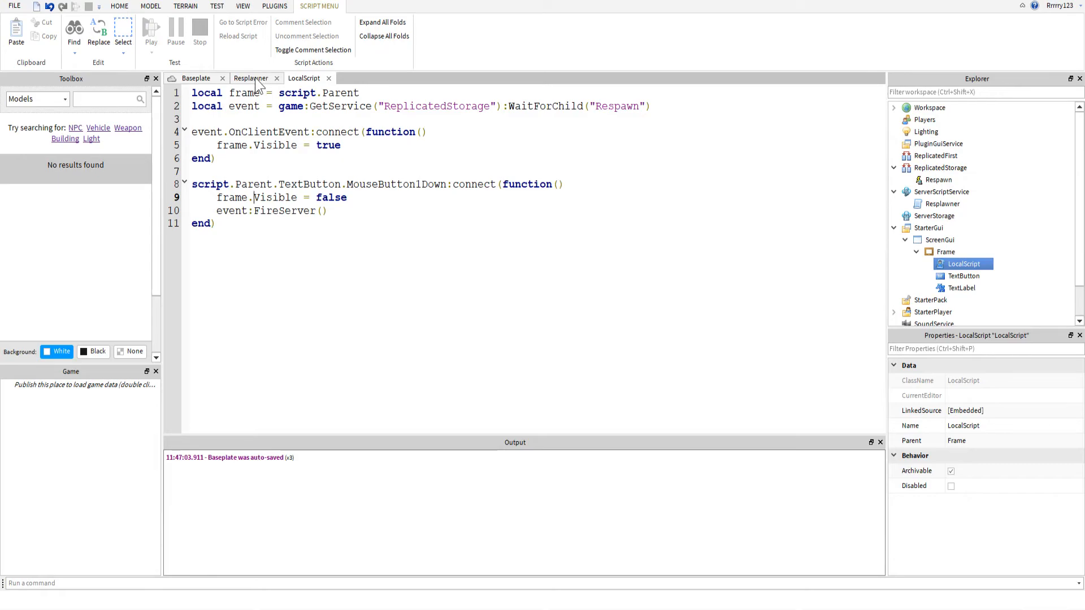
{"action": "left_click", "coordinate": [251, 78]}
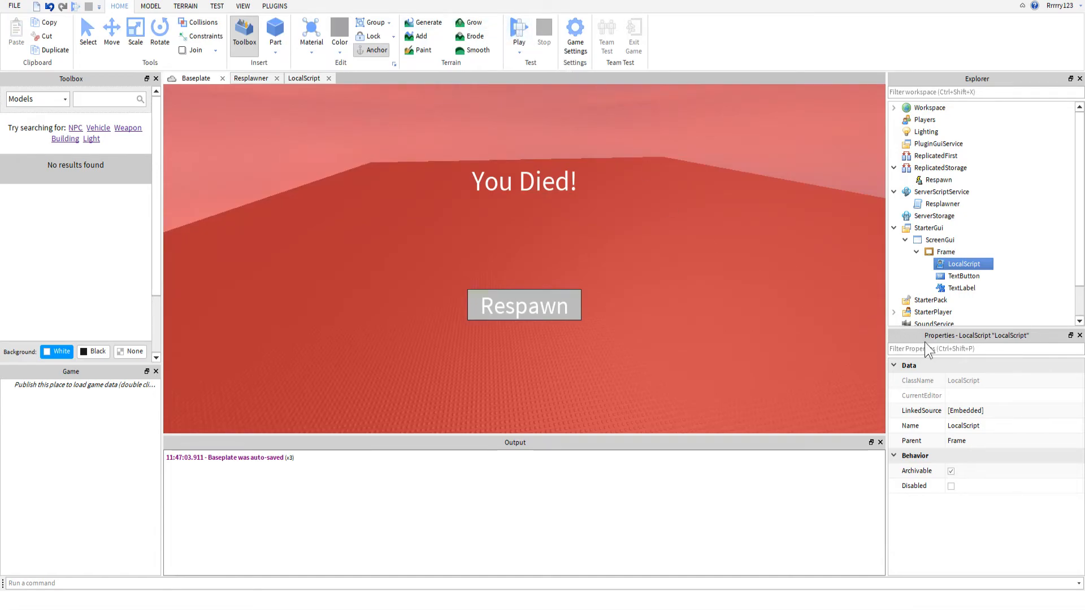
Step: Make the death-screen Frame invisible by default and start a playtest
{"action": "left_click", "coordinate": [945, 251]}
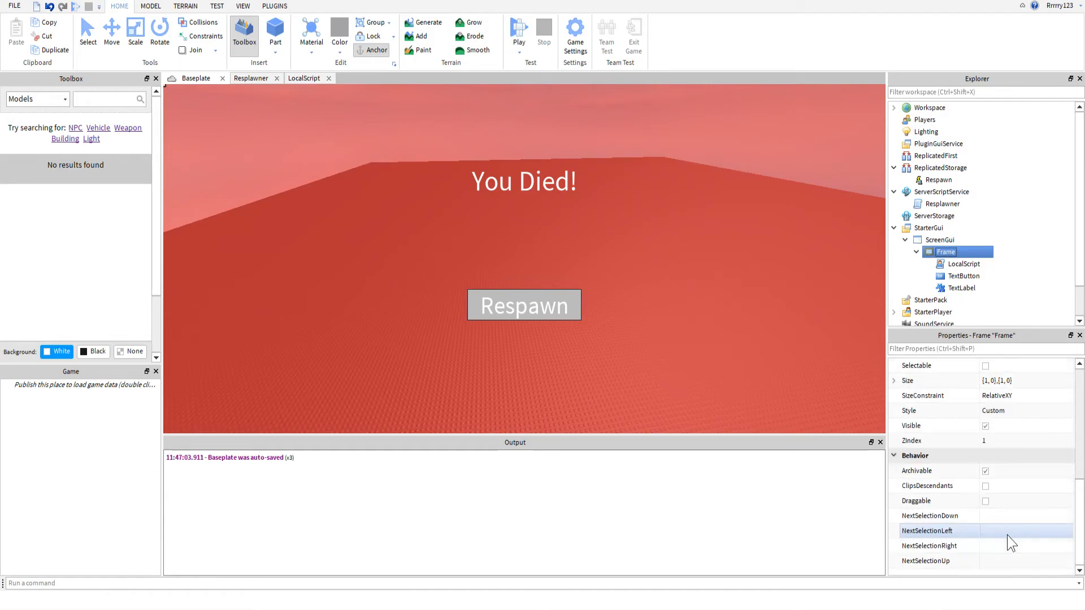
{"action": "left_click", "coordinate": [985, 426]}
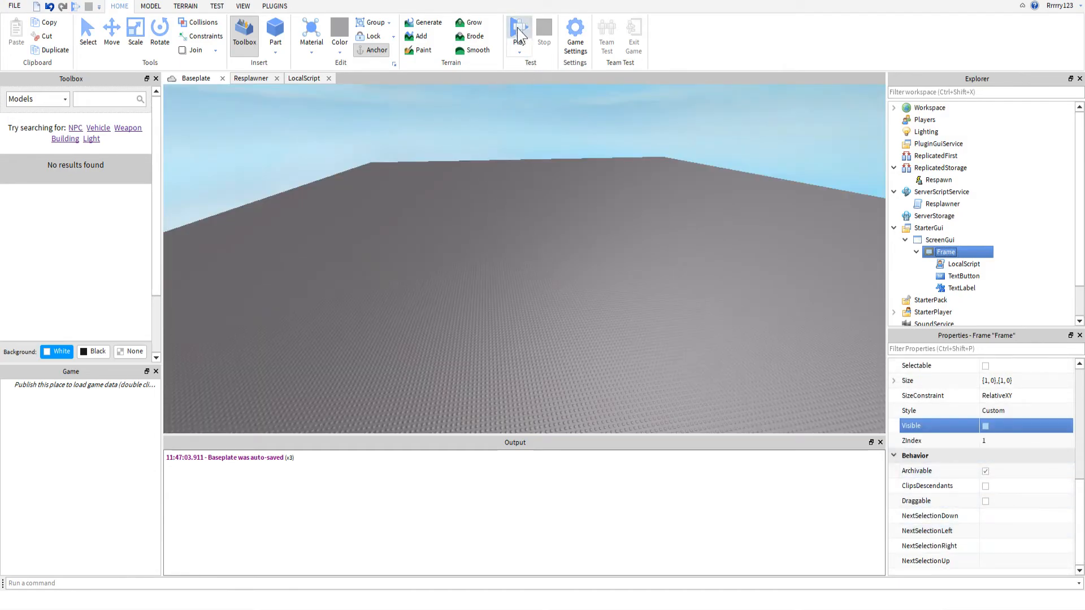
{"action": "left_click", "coordinate": [517, 32]}
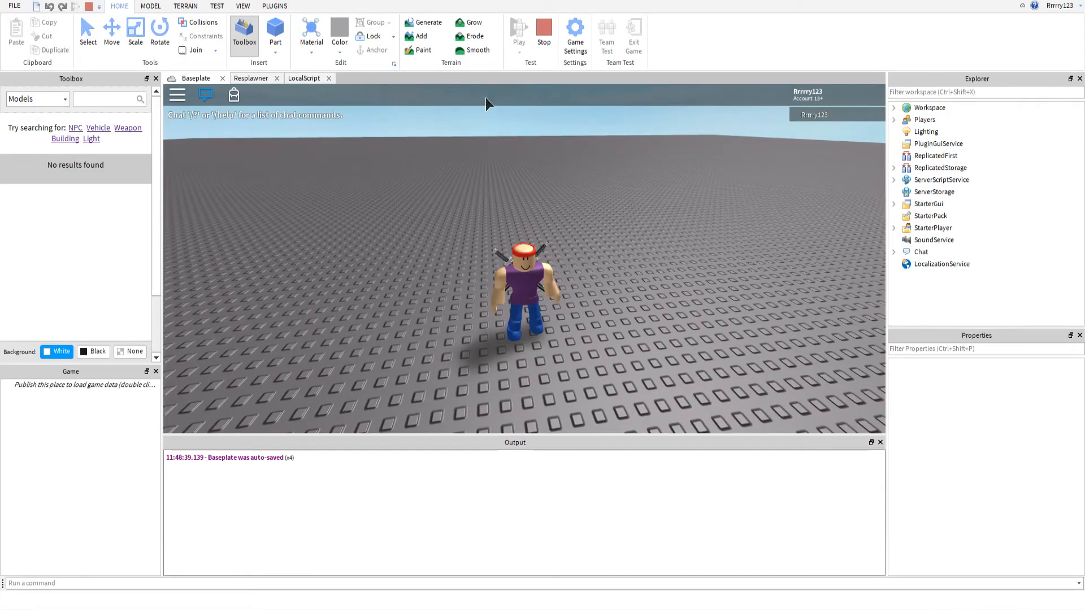
{"action": "mouse_move", "coordinate": [439, 183]}
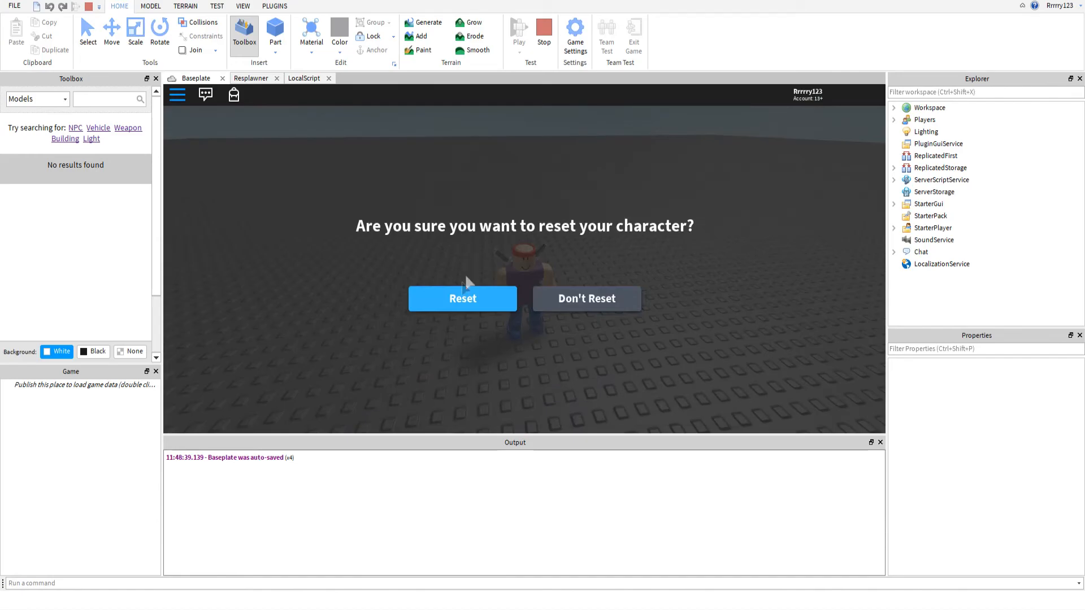
Step: Reset the test character and respawn from the You Died! screen
{"action": "left_click", "coordinate": [463, 299]}
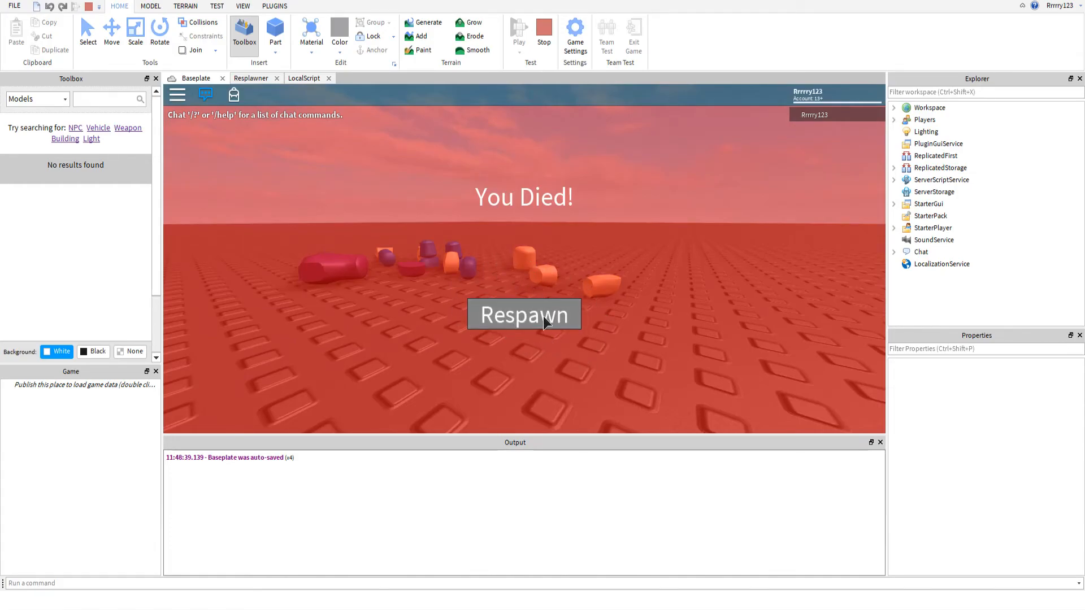
{"action": "left_click", "coordinate": [523, 315]}
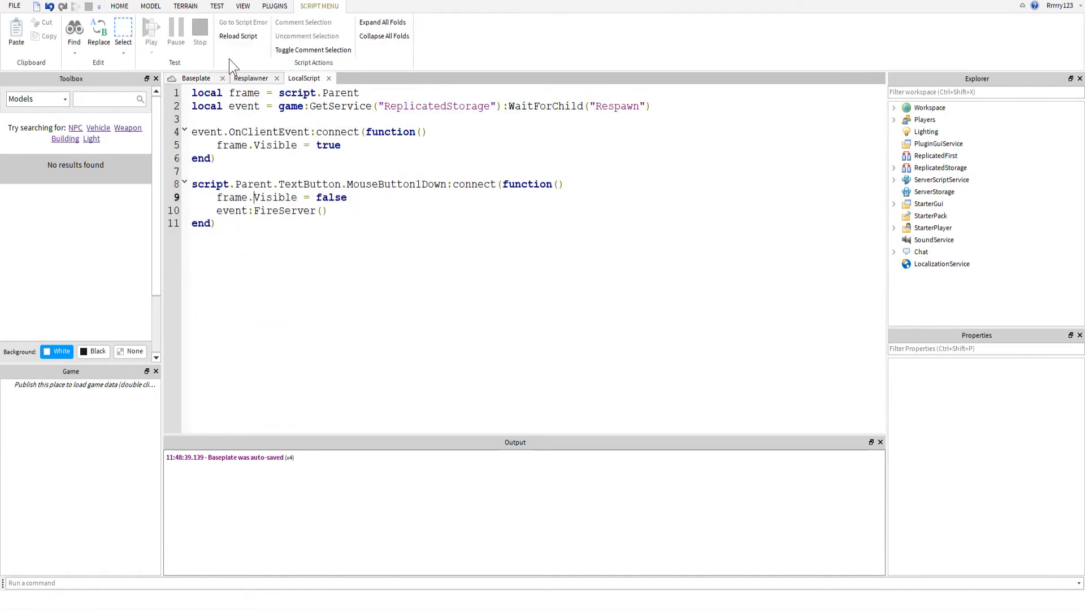
Step: Comment out event:FireClient(player) and add wait(5) then Respawn() in the Died handler
{"action": "left_click", "coordinate": [251, 78]}
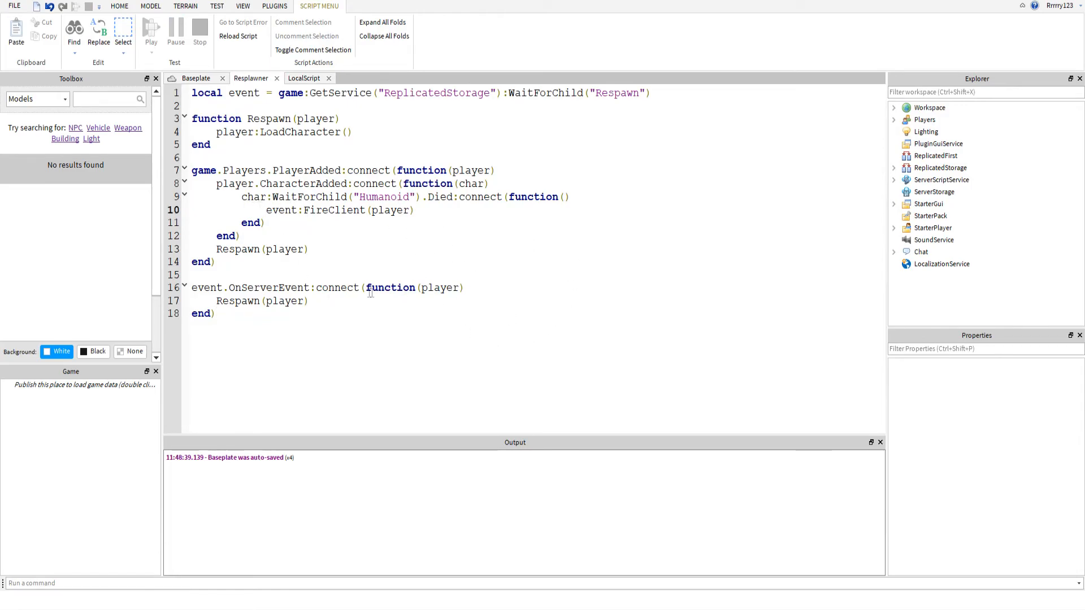
{"action": "type", "text": "--"}
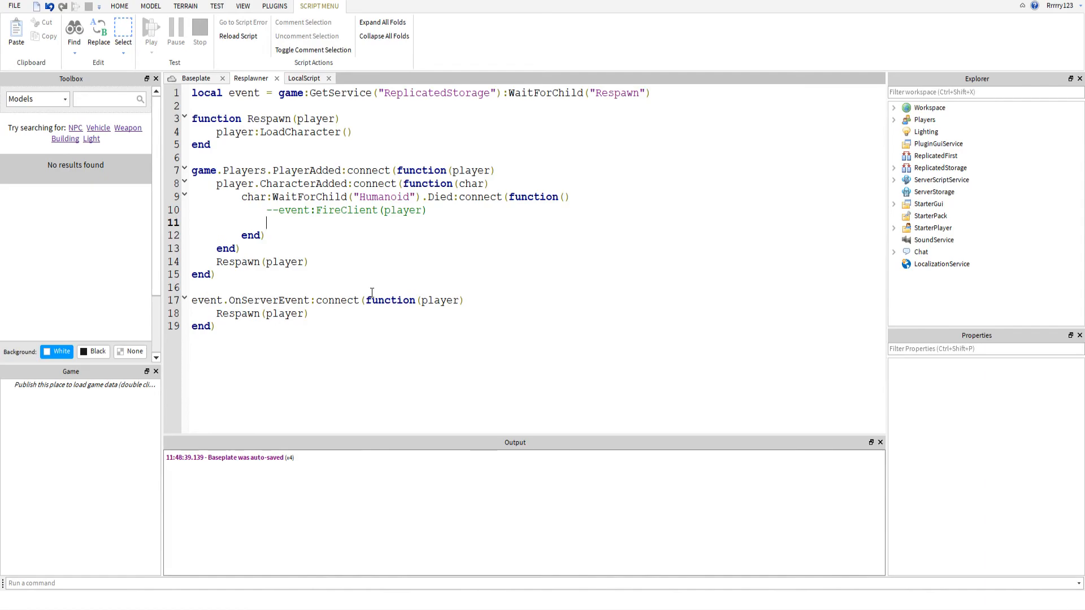
{"action": "type", "text": "wait(5"}
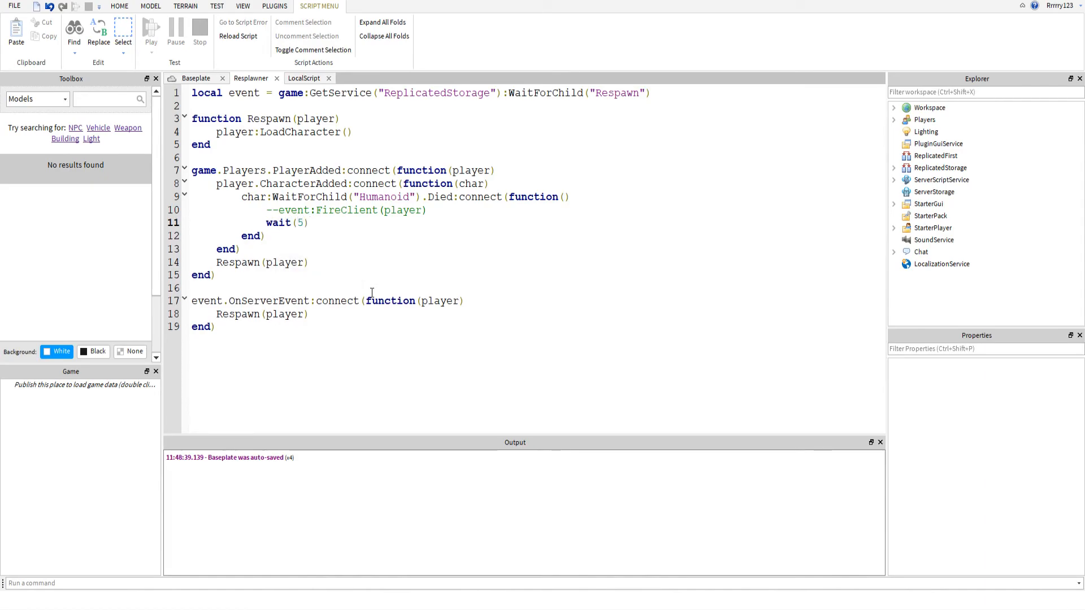
{"action": "key", "text": "enter"}
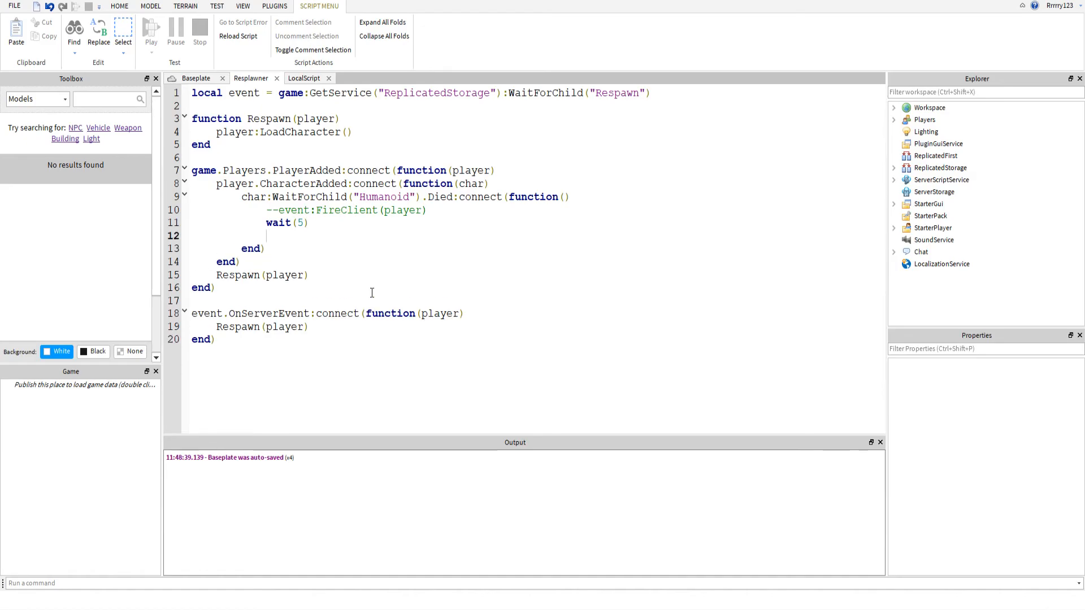
{"action": "type", "text": "Respawn()"}
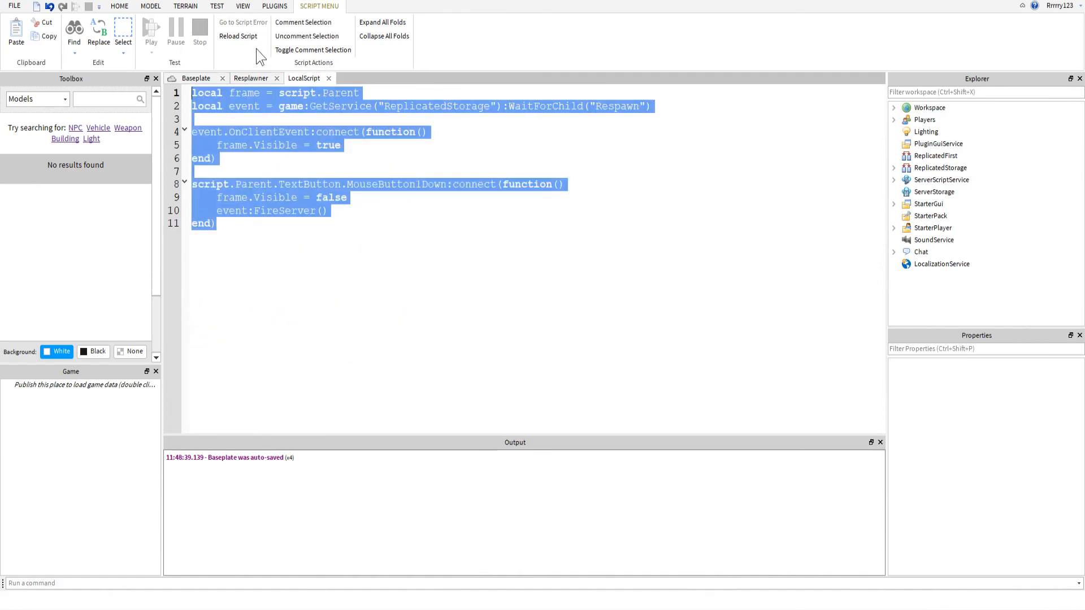
{"action": "left_click", "coordinate": [251, 78]}
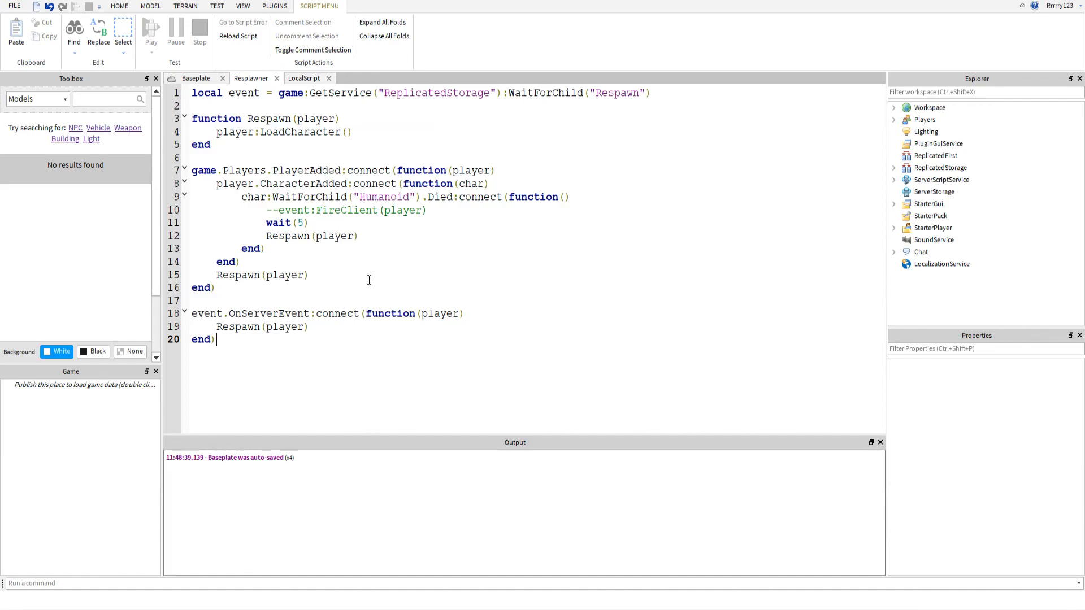